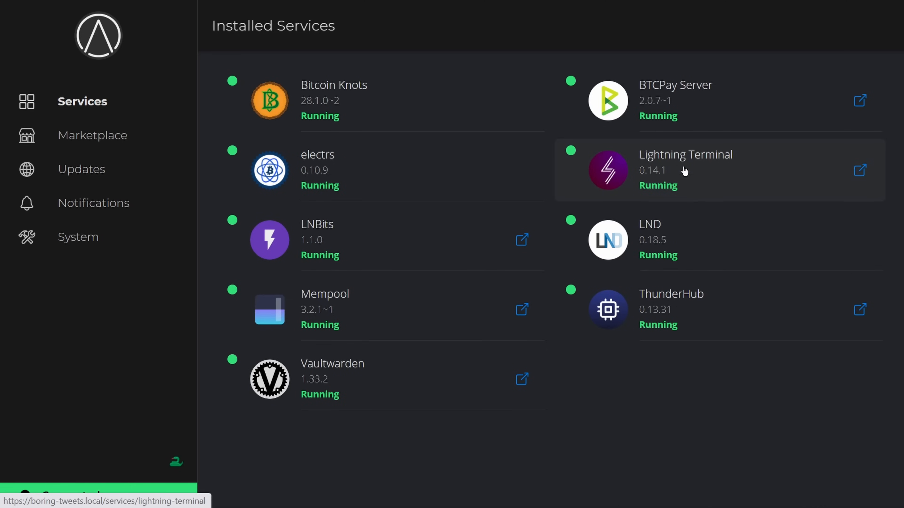
mouse_move(621, 331)
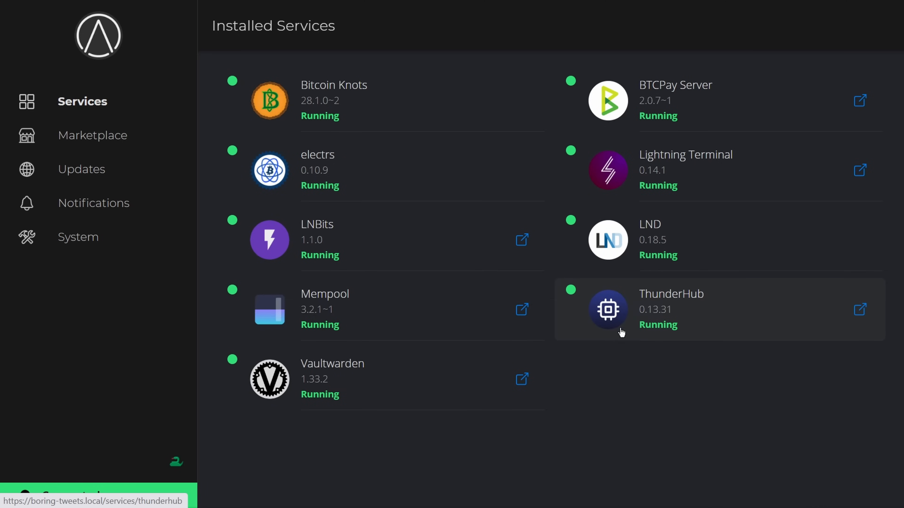
mouse_move(645, 170)
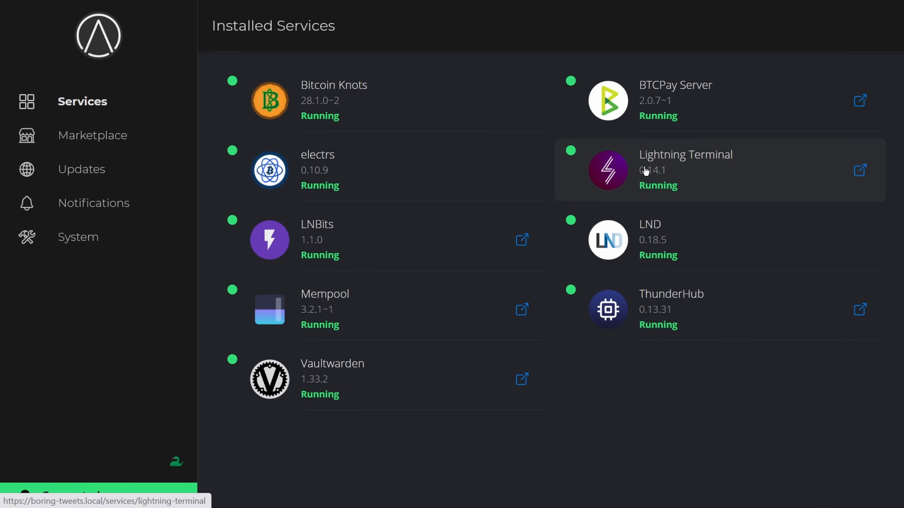
- Browse the Marketplace Lightning category, view the registry choices, then go to the installed ThunderHub service
left_click(93, 135)
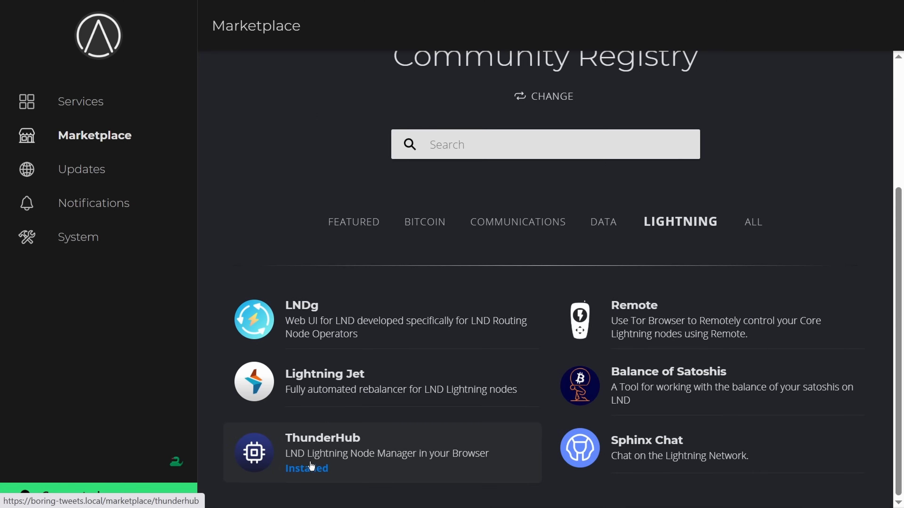
left_click(542, 96)
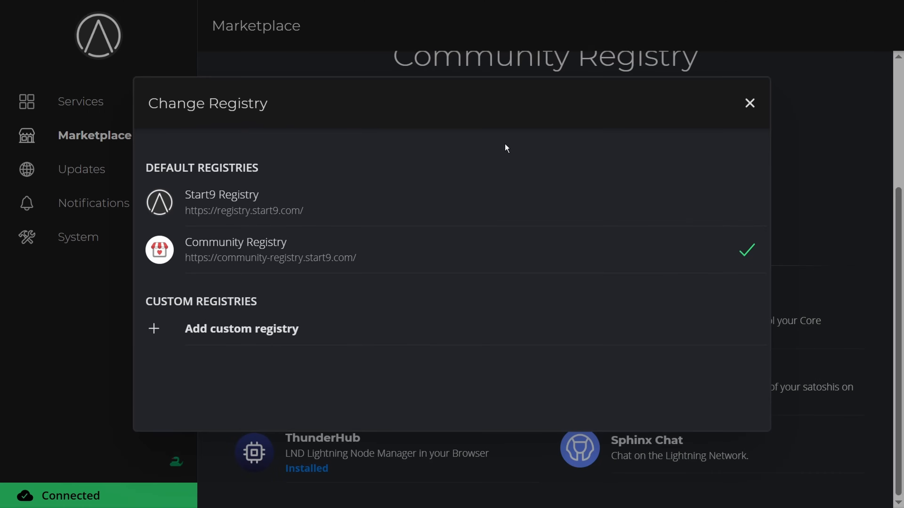
left_click(221, 202)
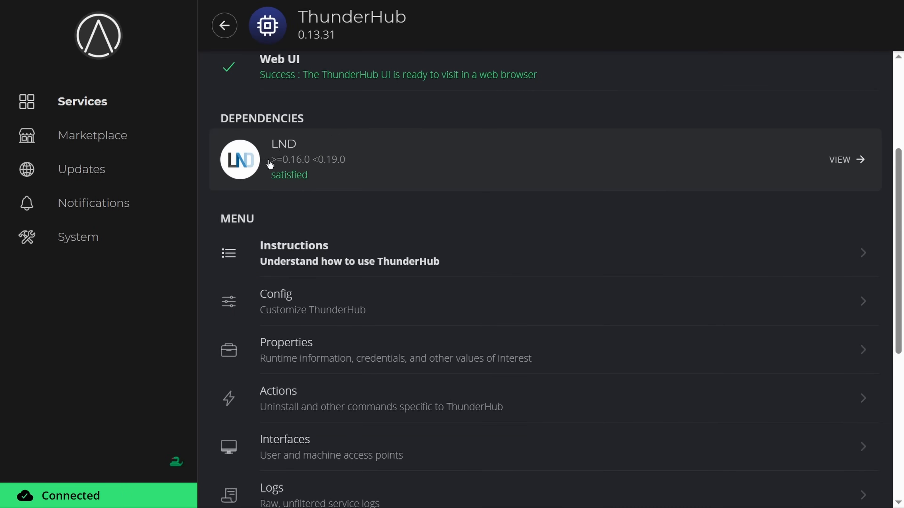
- Reveal ThunderHub's master password in Config and launch its web UI
left_click(223, 25)
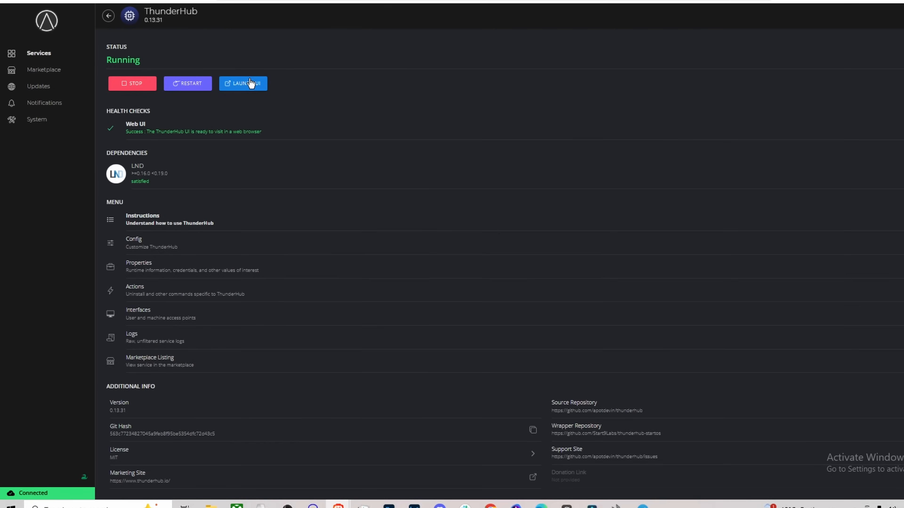
left_click(242, 83)
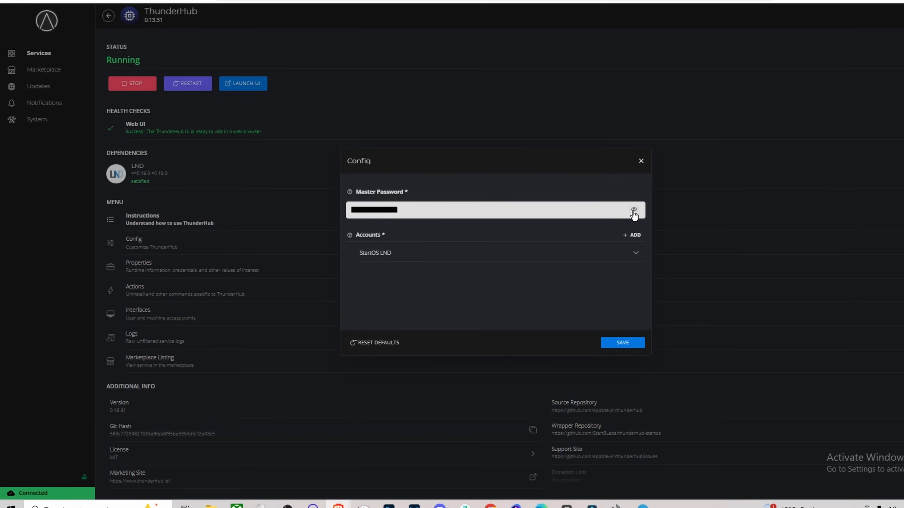
left_click(243, 82)
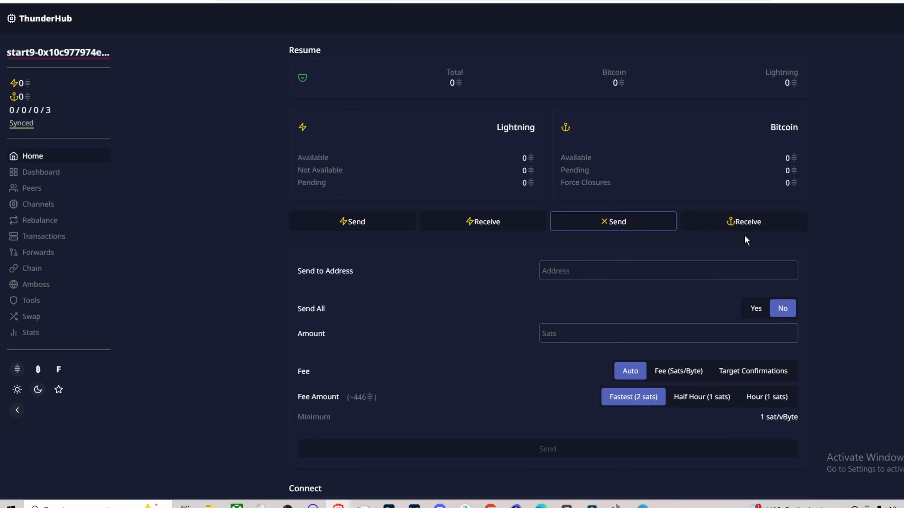
- Create a new p2wpkh SegWit on-chain receive address in ThunderHub
left_click(743, 221)
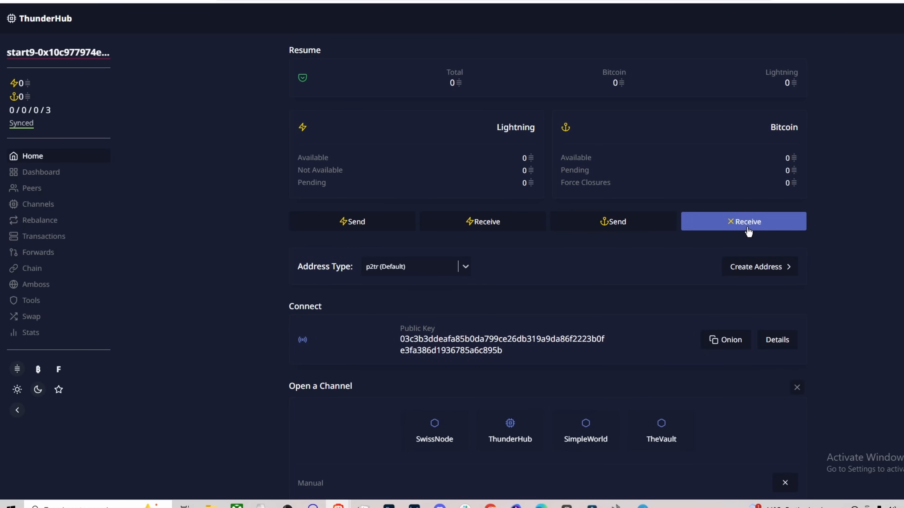
left_click(415, 266)
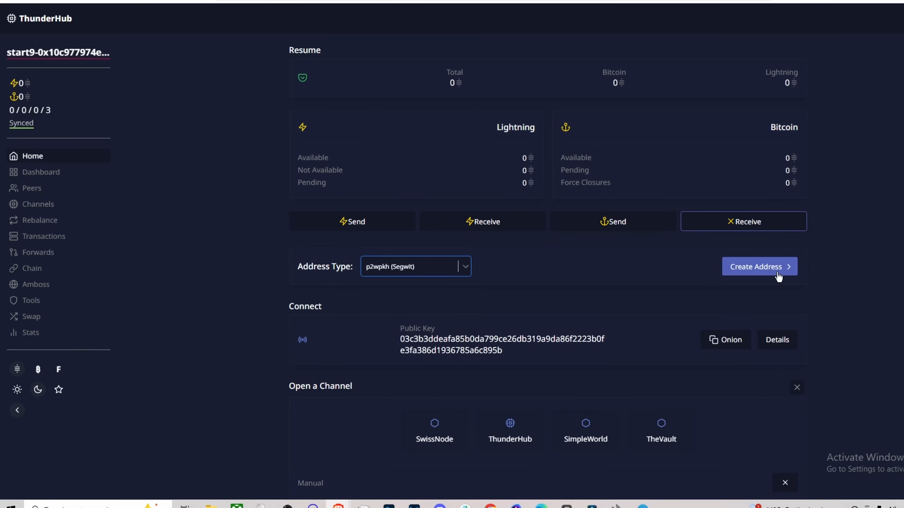
left_click(758, 266)
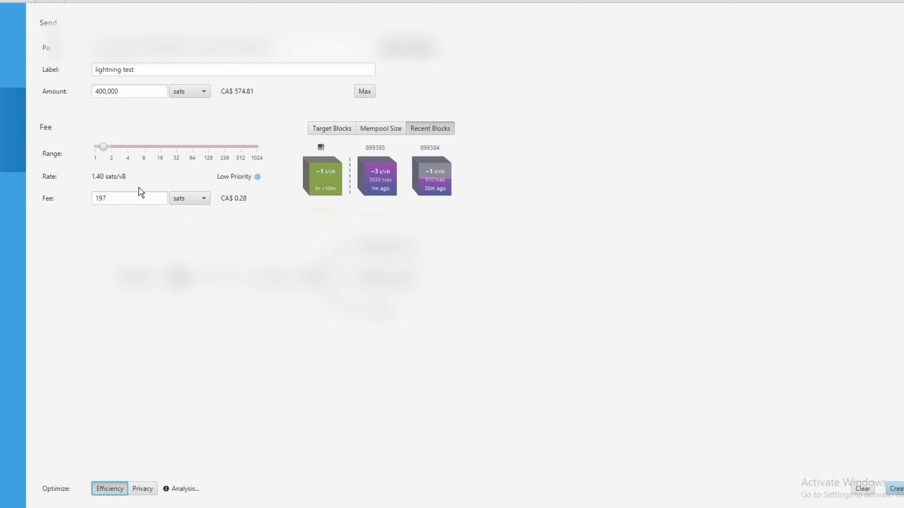
- Lower the fee rate slider for the 400,000-sat 'lightning test' payment
left_click_drag(102, 147, 100, 147)
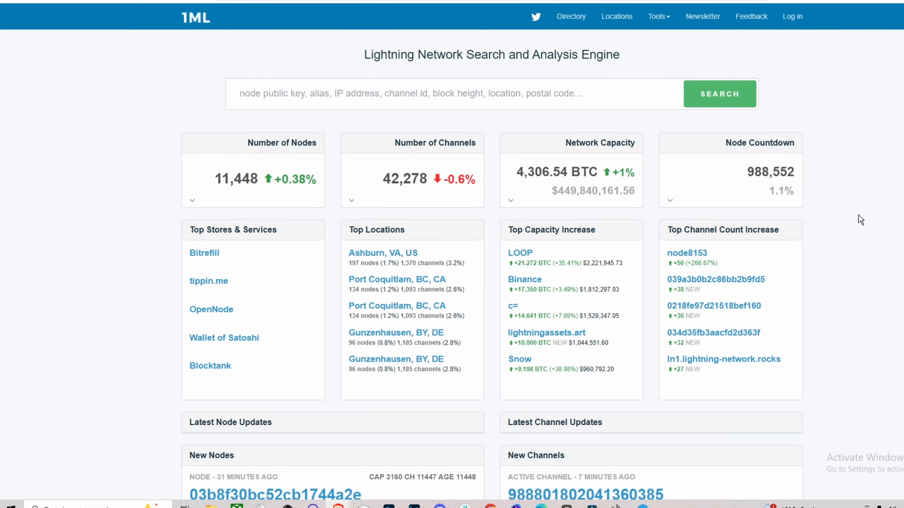
- Find ACINQ among the Top Capacity Nodes and select its public key@IP connection string
scroll("down", 3)
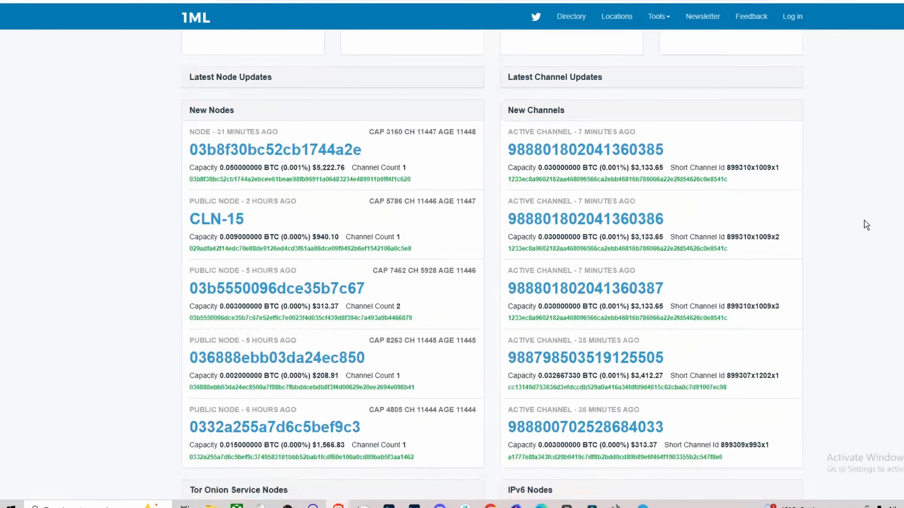
scroll("down", 3)
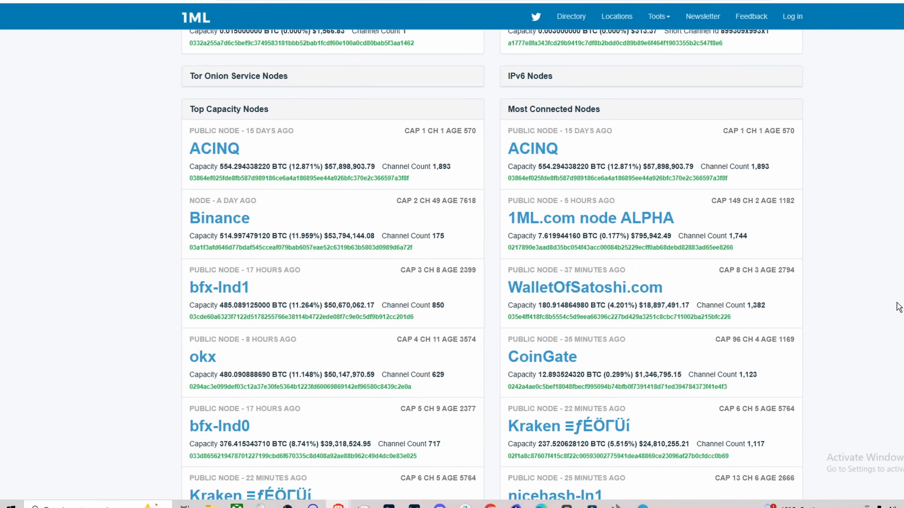
mouse_move(740, 163)
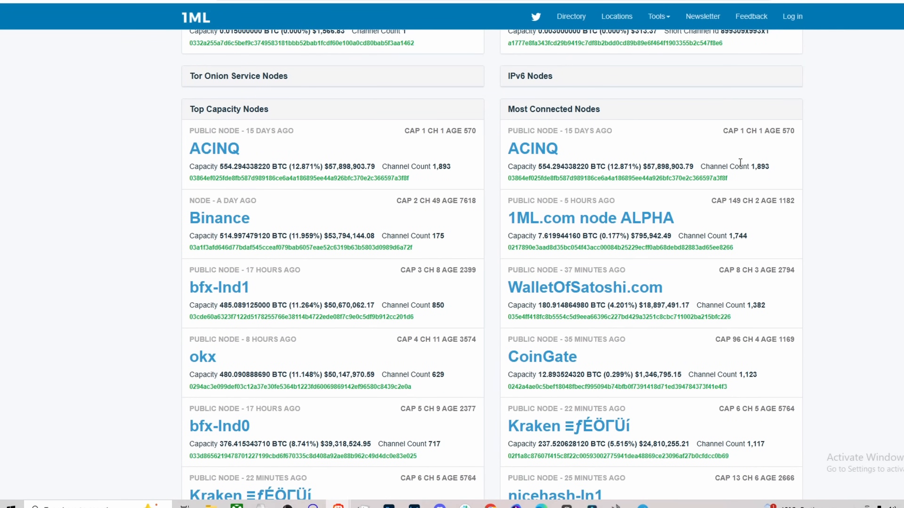
left_click(214, 148)
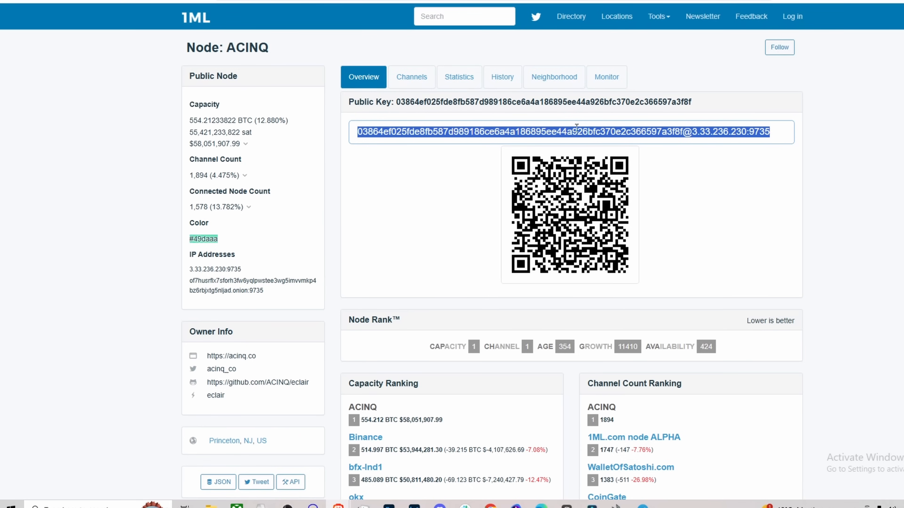
left_click(161, 10)
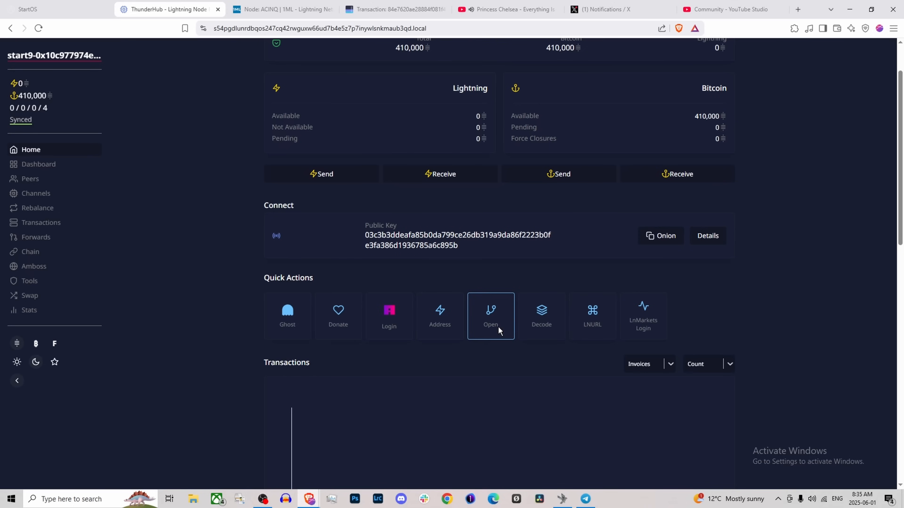
left_click(491, 315)
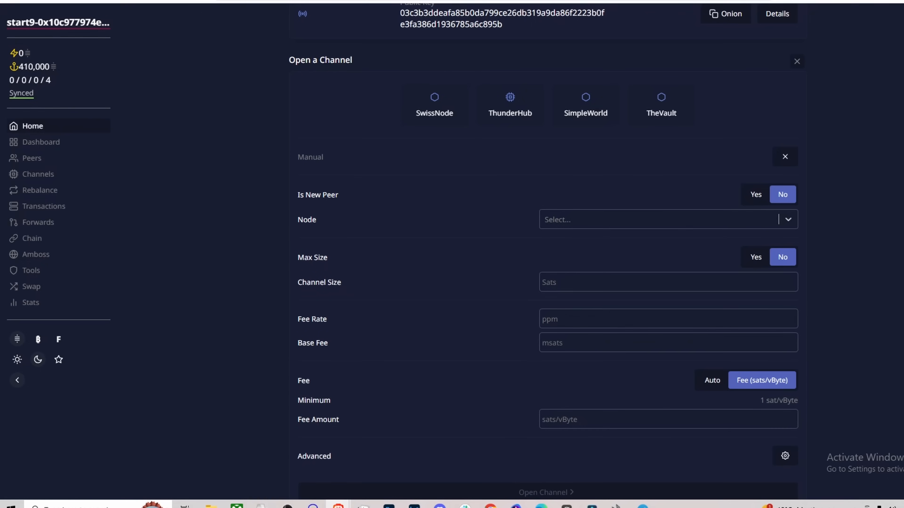
left_click(755, 194)
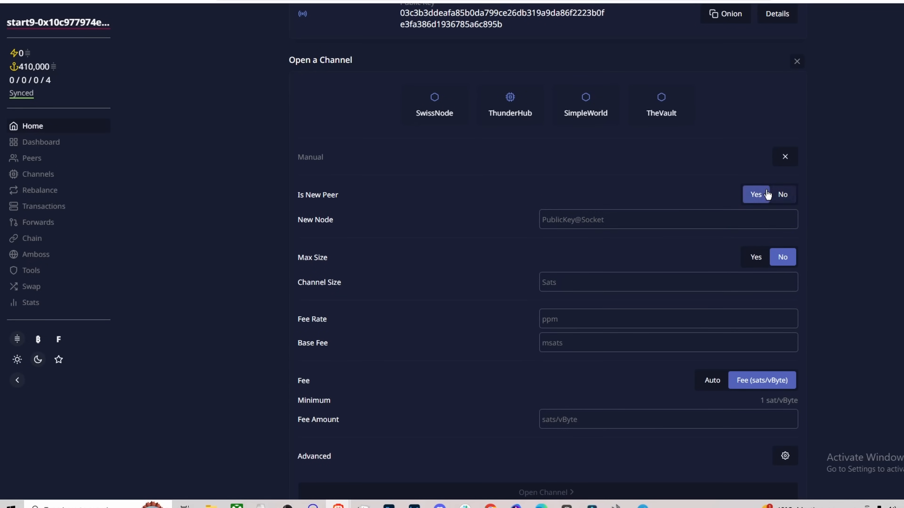
type("989186ce6a4a186895ee44a926bfc370e2c366597a3f8f@3.33.236.230:9735")
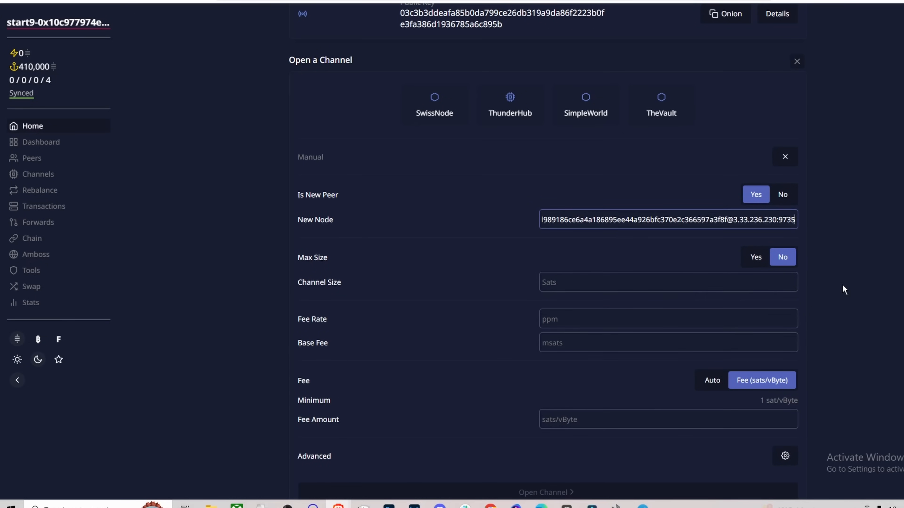
scroll("down", 3)
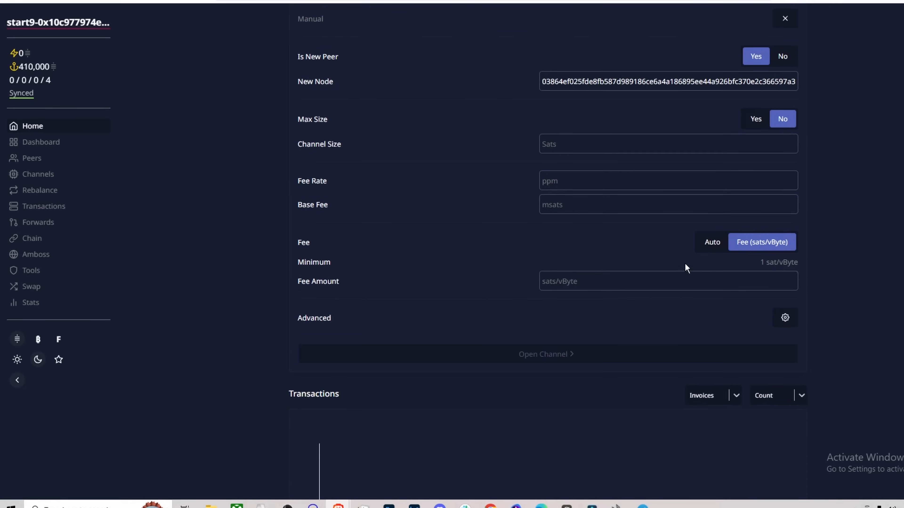
- Submit the channel open with the automatic one-hour fee and view its funding transaction on mempool
left_click(711, 241)
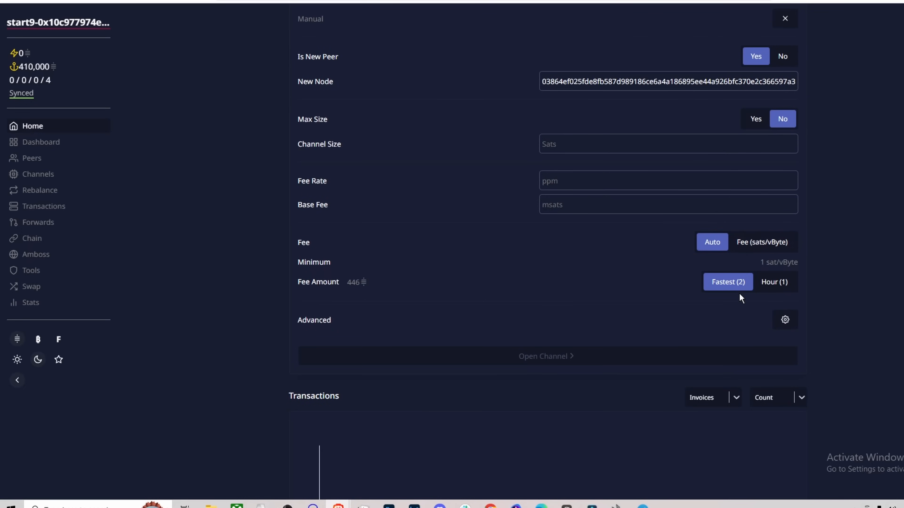
left_click(774, 281)
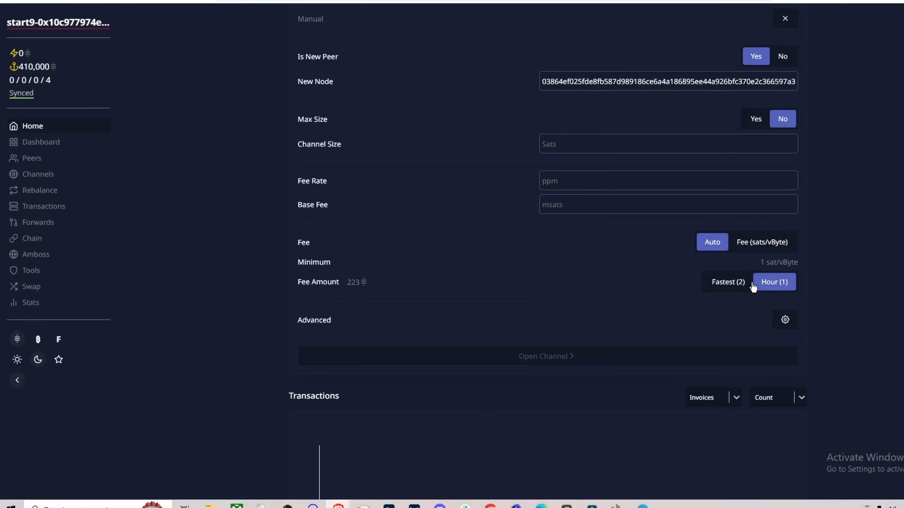
left_click(761, 241)
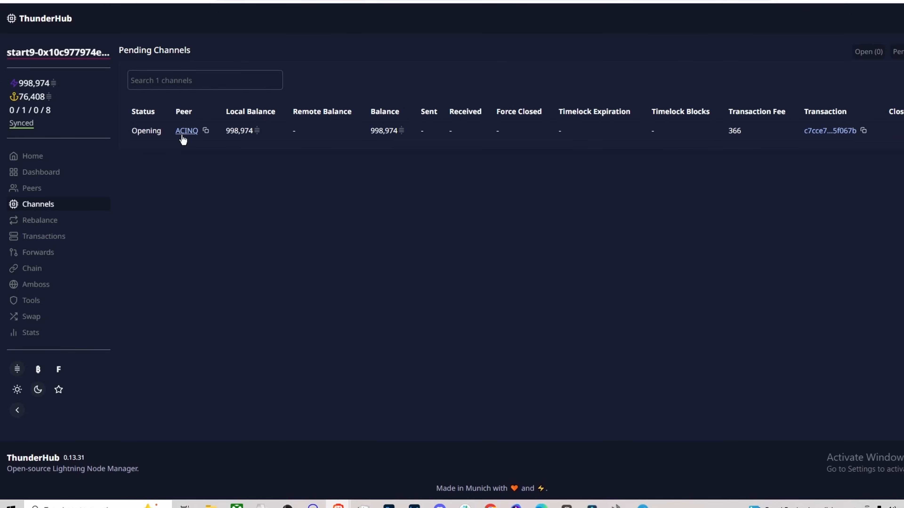
left_click(829, 131)
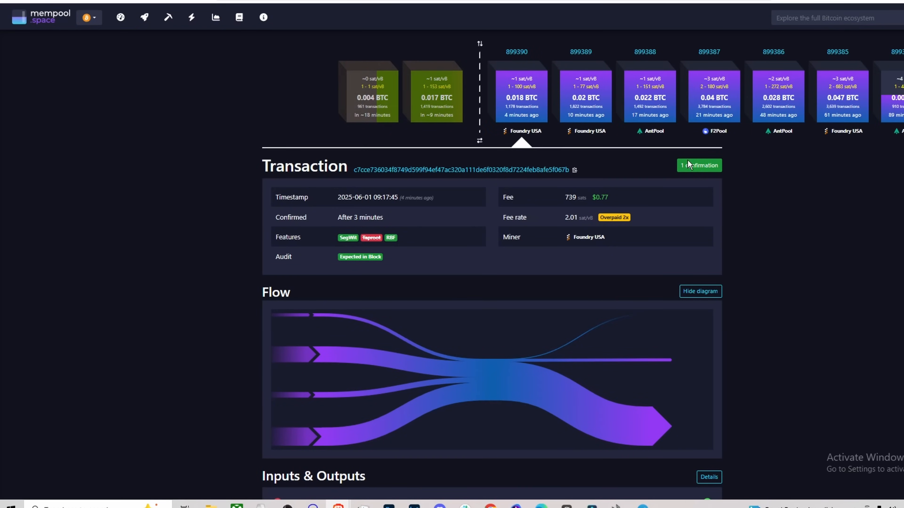
mouse_move(613, 217)
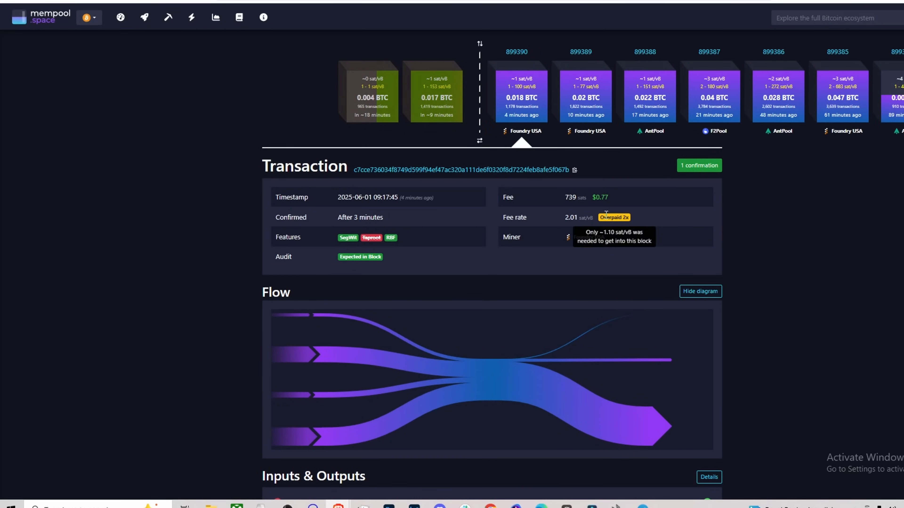
scroll("down", 3)
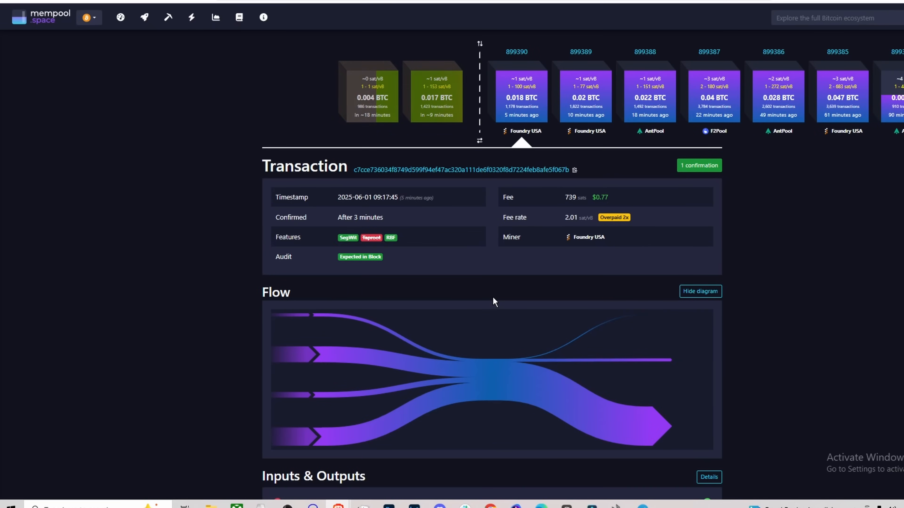
mouse_move(501, 212)
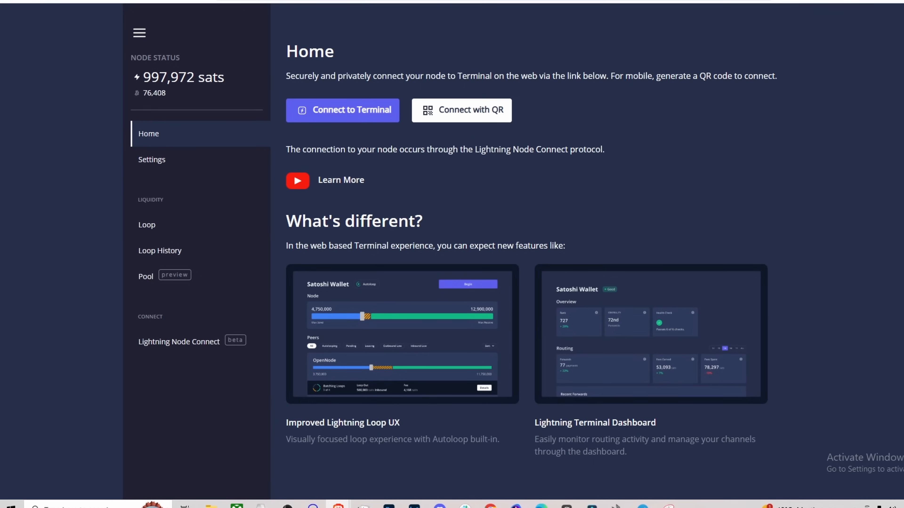
- Begin a new Loop Out swap from the Loop overview
left_click(147, 225)
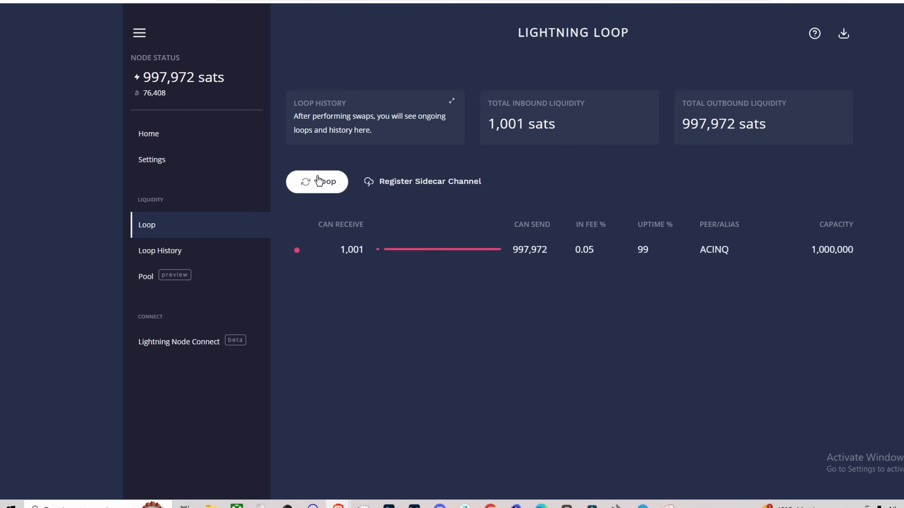
left_click(316, 181)
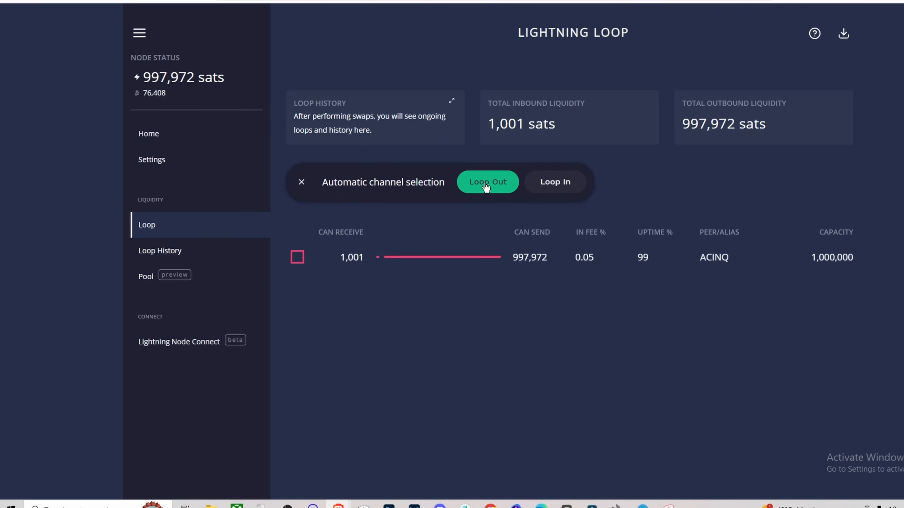
left_click(488, 182)
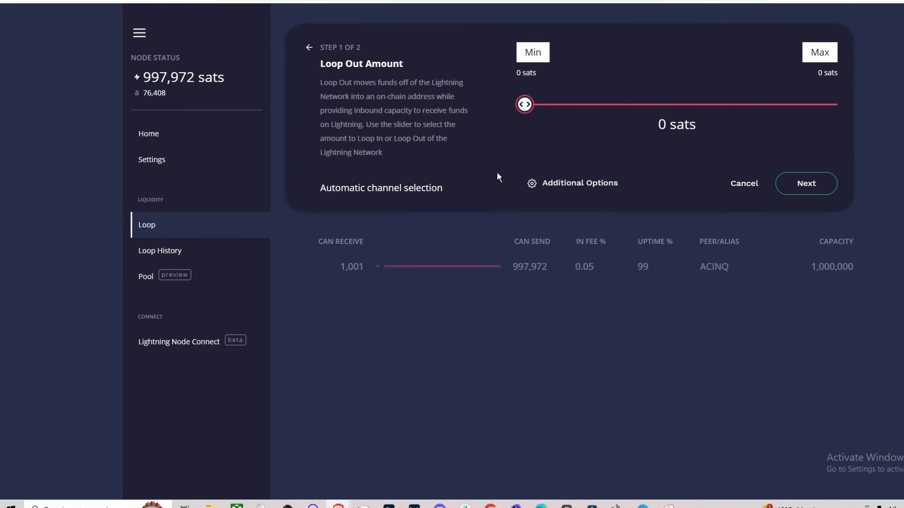
- Settle the Loop Out amount around 300,000–350,000 sats and proceed to the fee review
left_click_drag(523, 105, 677, 104)
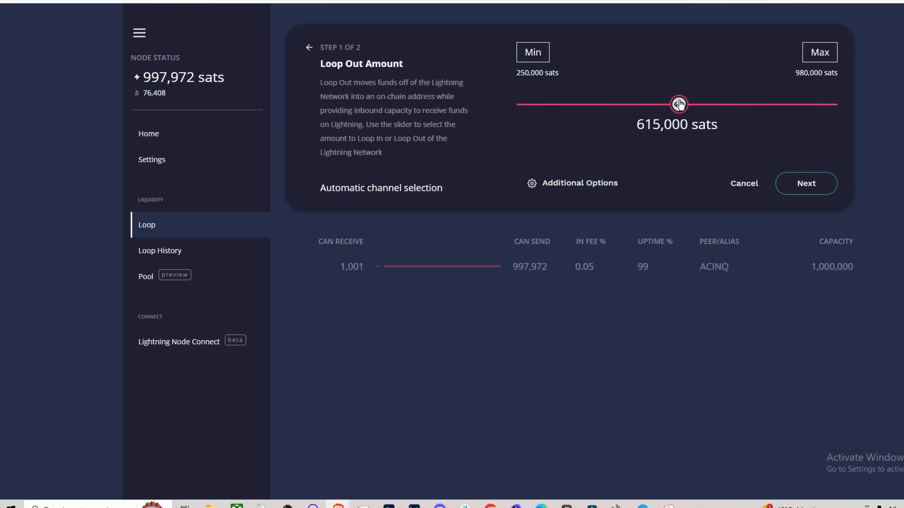
left_click_drag(678, 105, 595, 105)
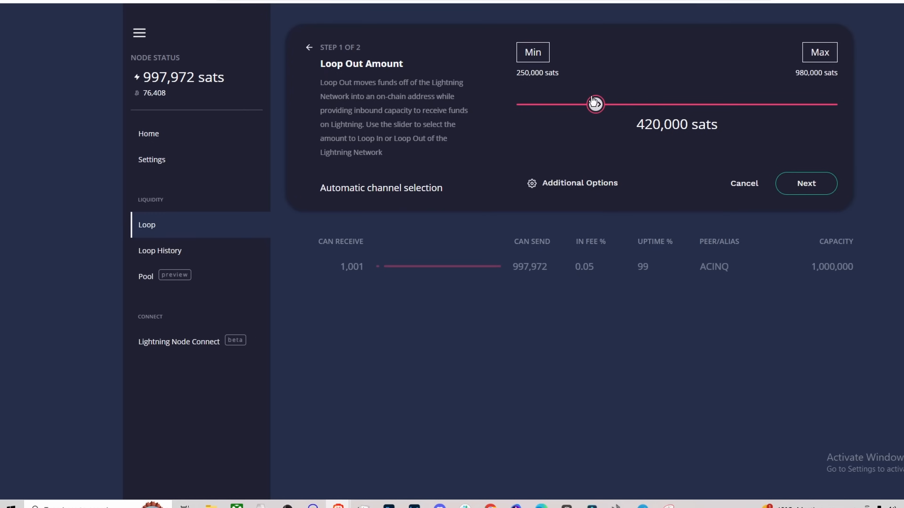
left_click_drag(595, 103, 566, 104)
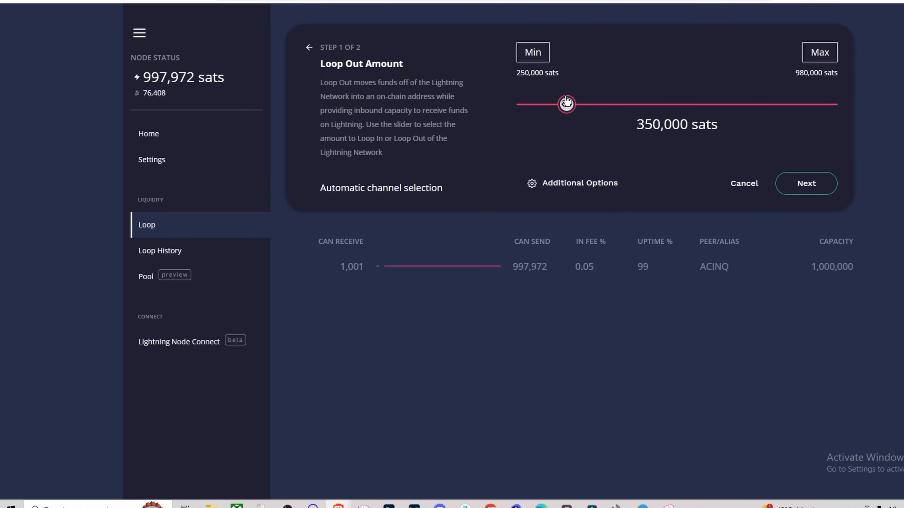
left_click(805, 183)
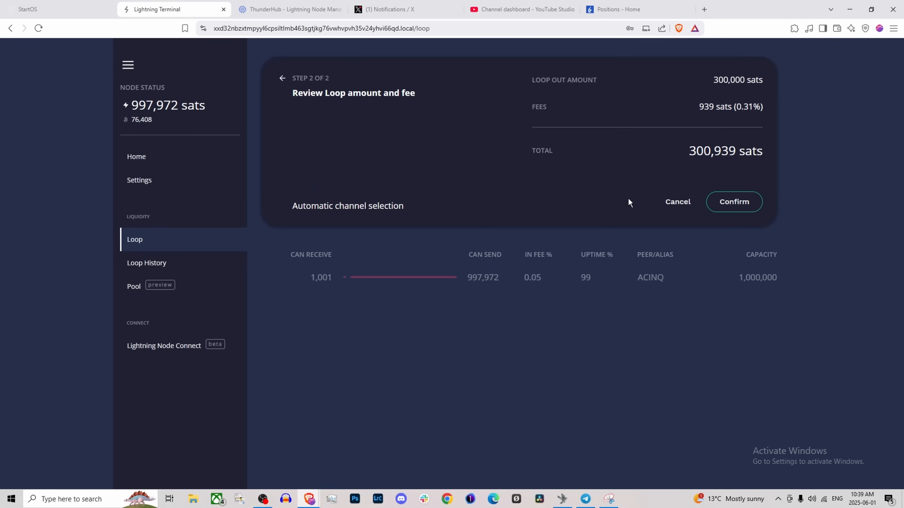
mouse_move(737, 175)
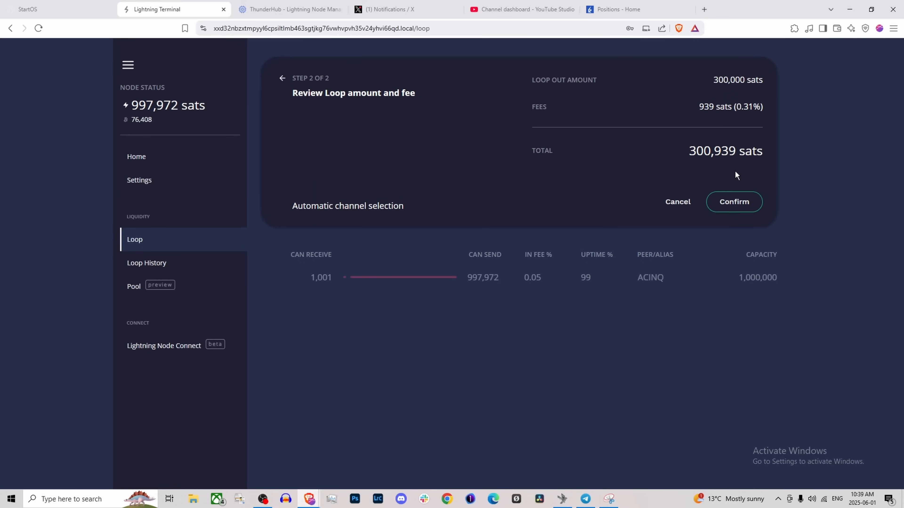
- Confirm the 300,000-sat Loop Out and return to the ThunderHub tab
left_click(733, 202)
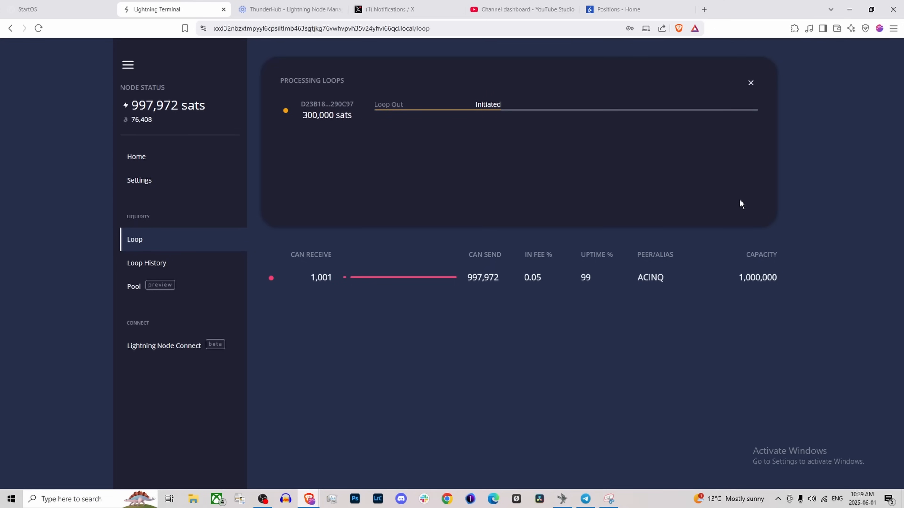
left_click(291, 10)
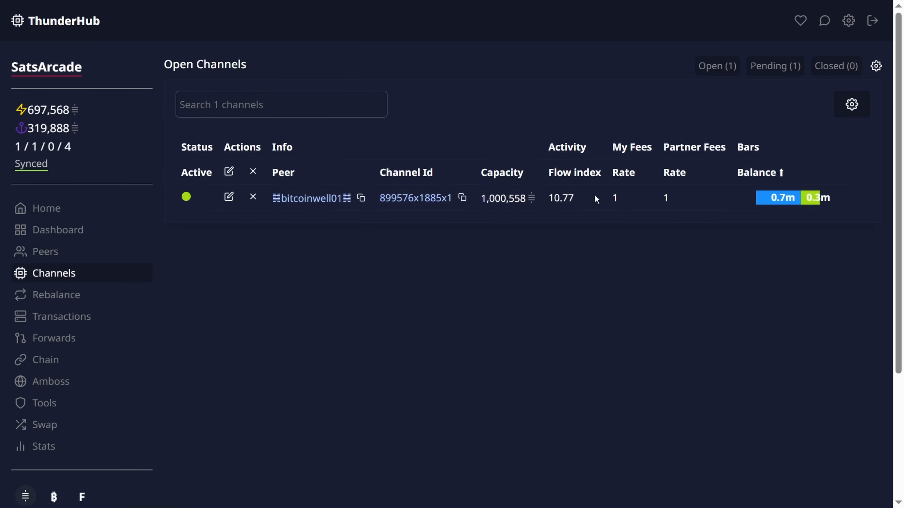
mouse_move(839, 204)
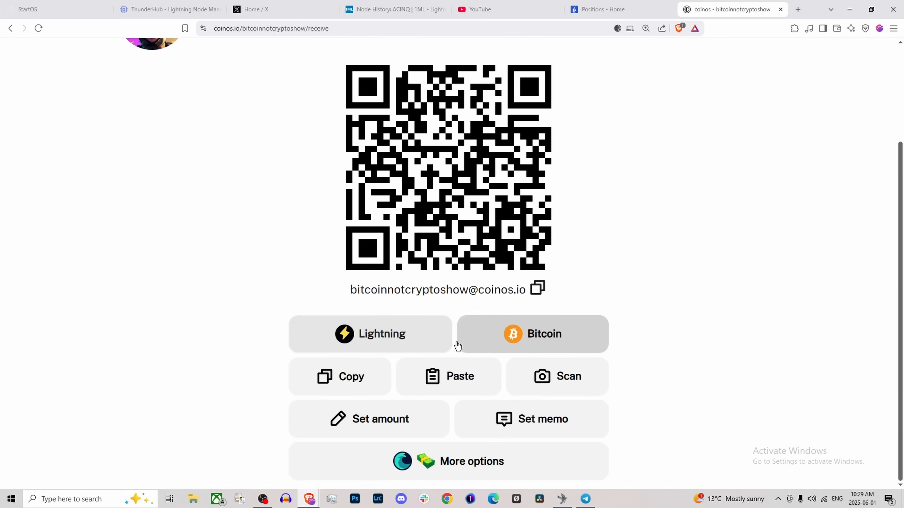
- Generate a 1,000-sat Coinos Lightning invoice, copy it and switch back to ThunderHub
left_click(369, 419)
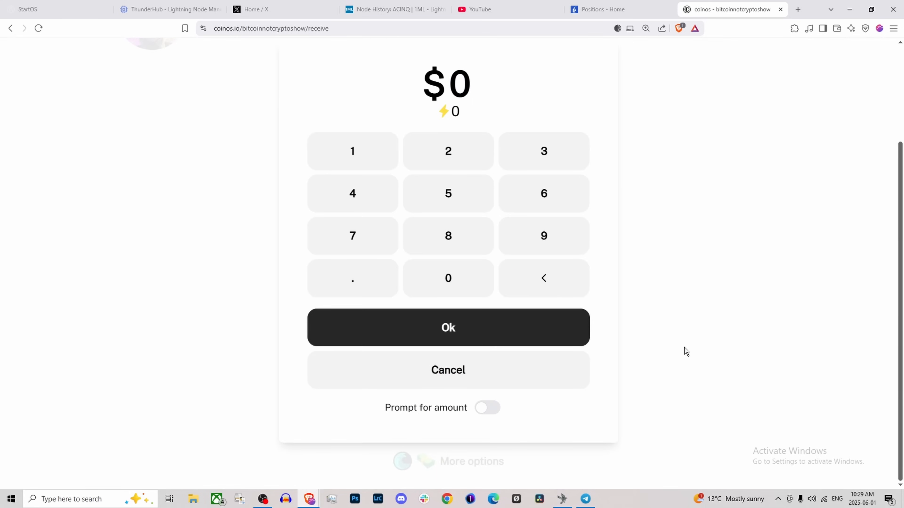
left_click(447, 278)
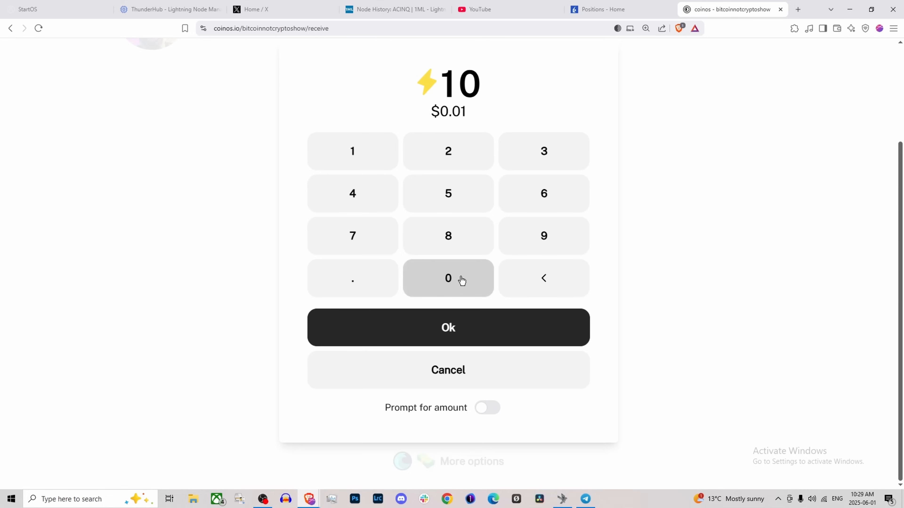
left_click(447, 327)
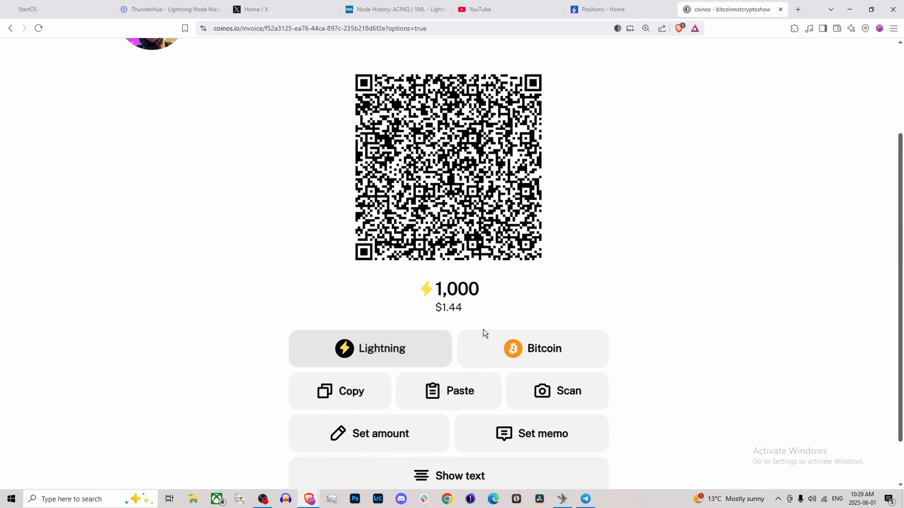
left_click(340, 391)
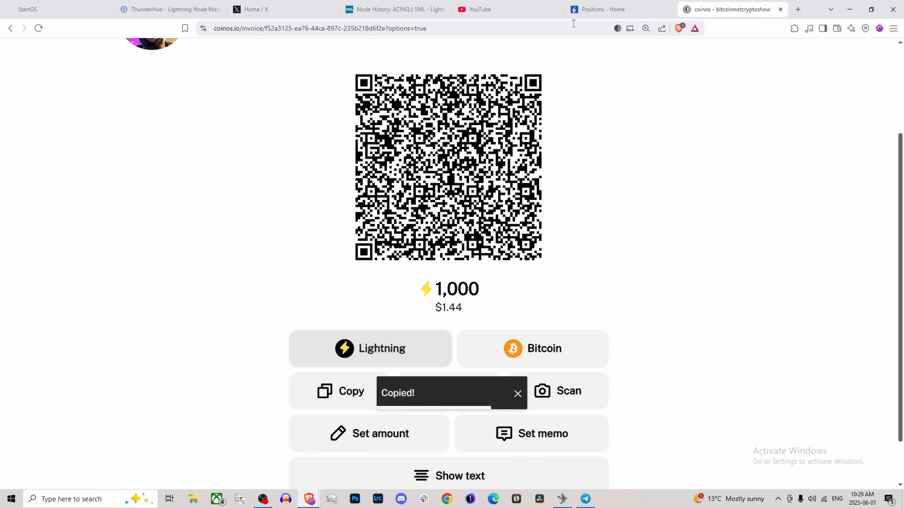
left_click(168, 9)
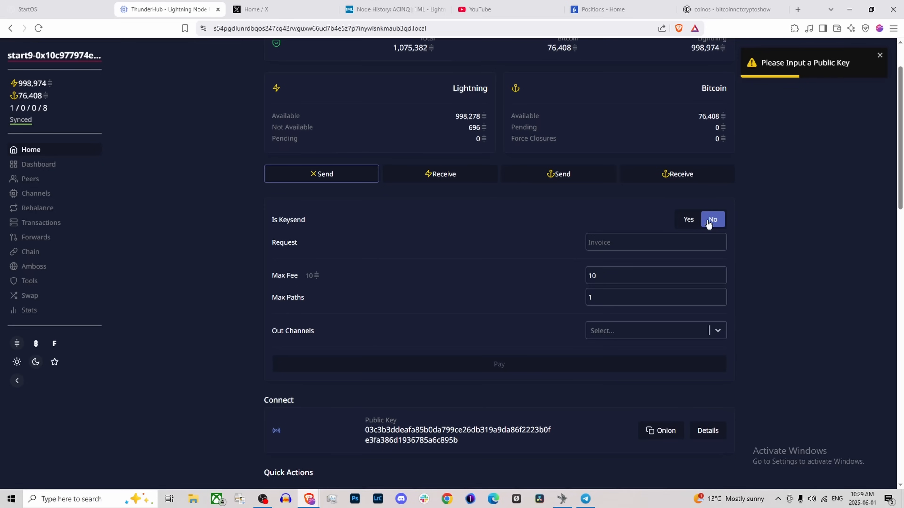
- Pay the pasted 1,000-sat invoice (keysend off) through the ACINQ out channel
left_click(655, 242)
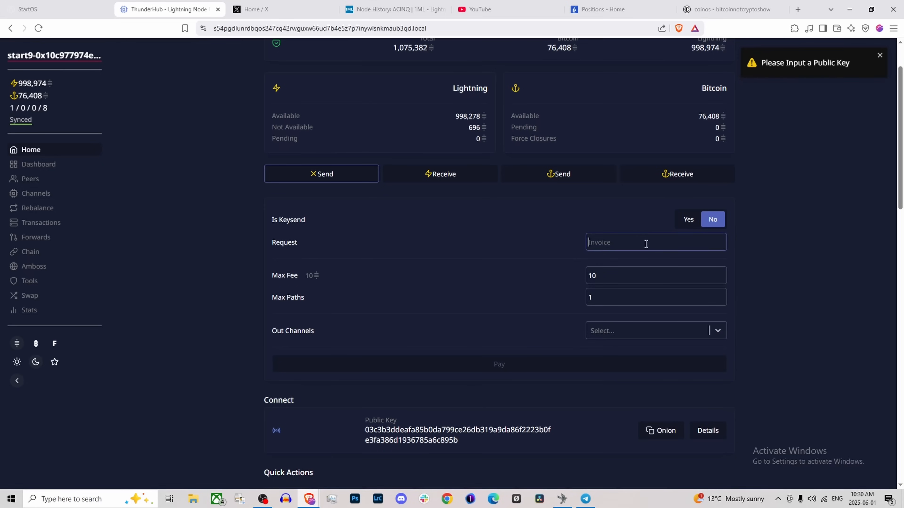
right_click(644, 241)
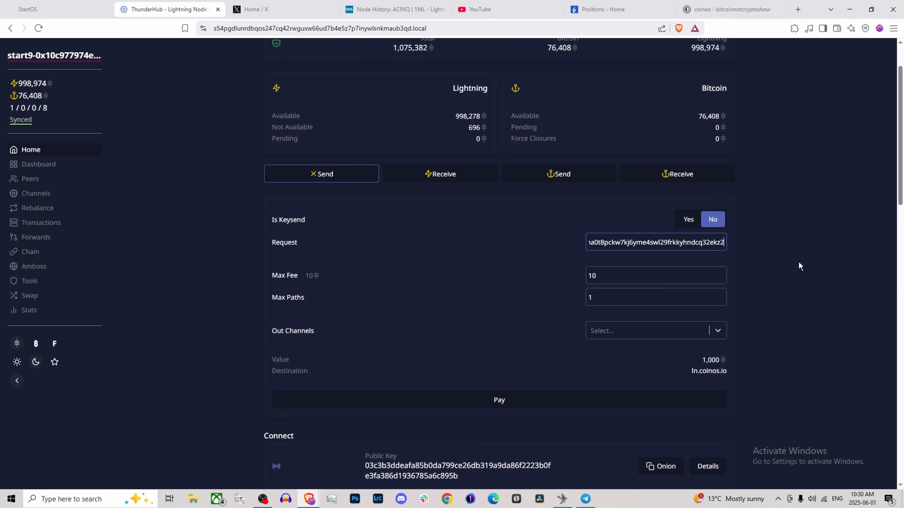
left_click(654, 330)
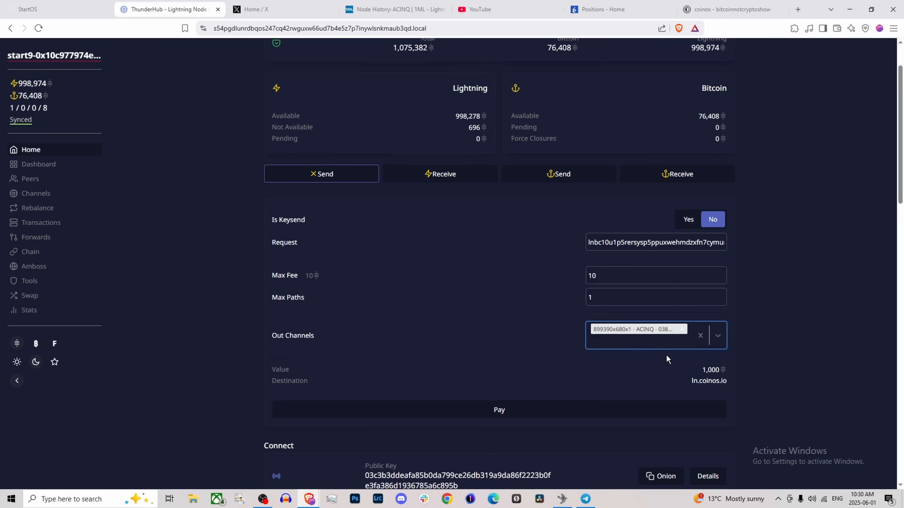
left_click(498, 410)
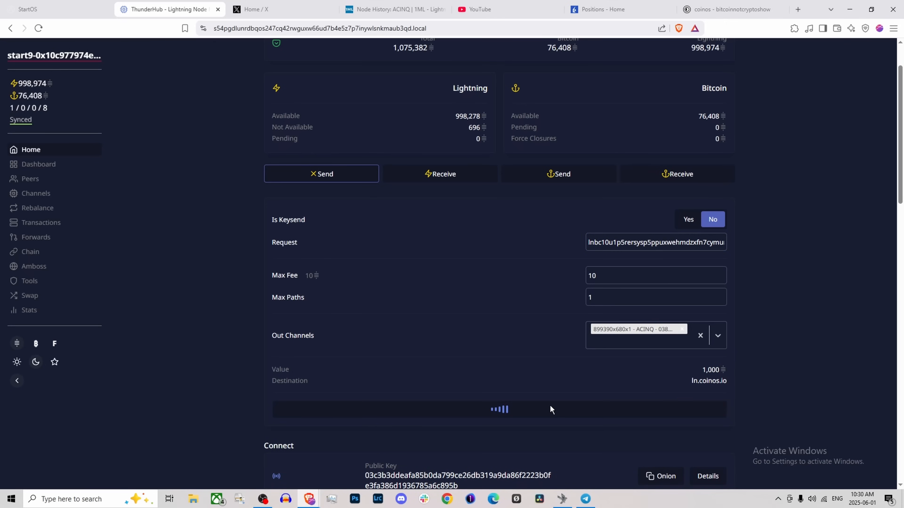
- Finish the payment and check the Coinos wallet shows the 1,000 sats received
left_click(498, 409)
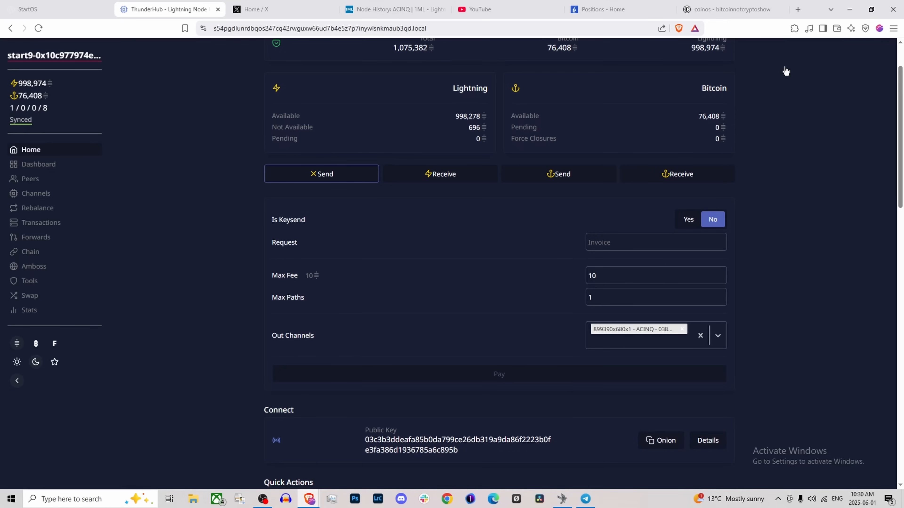
left_click(655, 242)
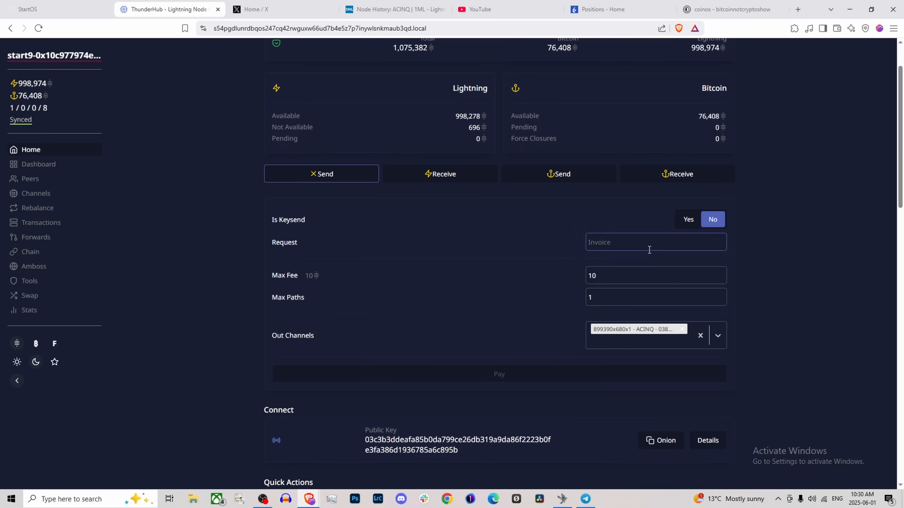
left_click(728, 9)
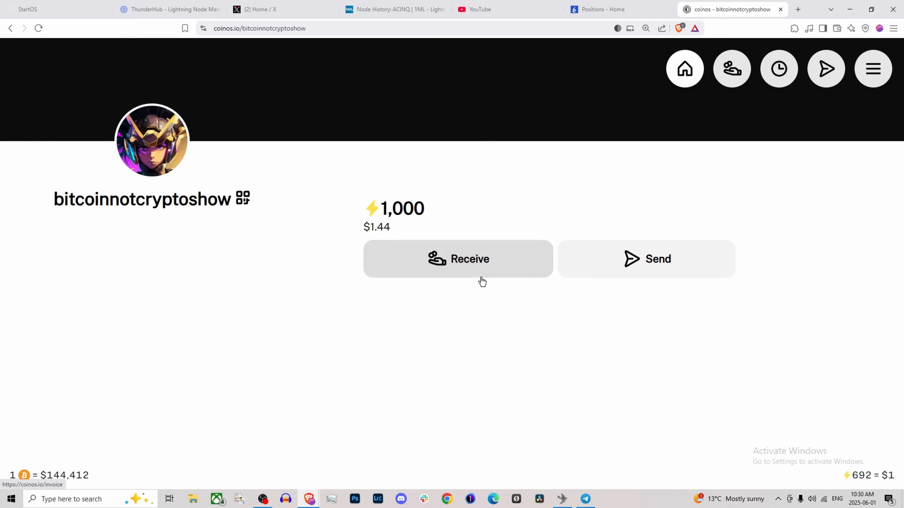
mouse_move(547, 224)
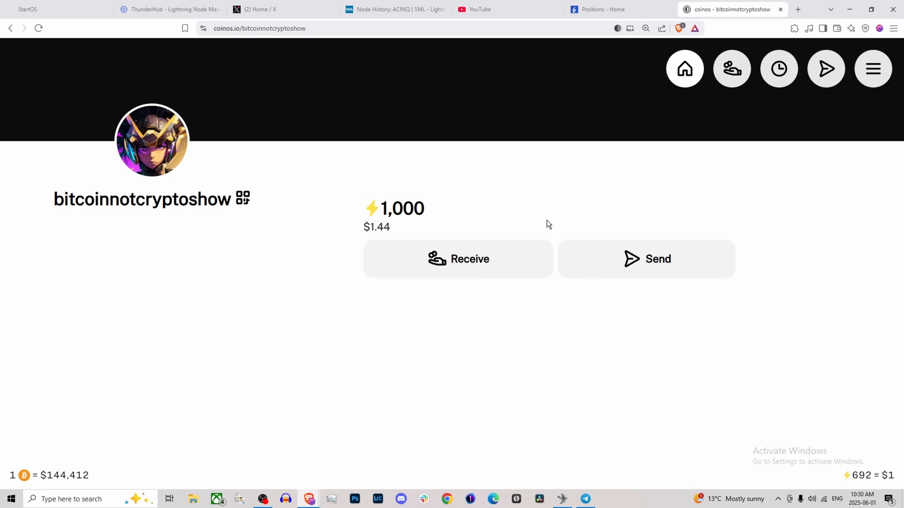
- Switch to the Coinos tab to see the wallet balance now showing 1,000 sats
left_click(170, 9)
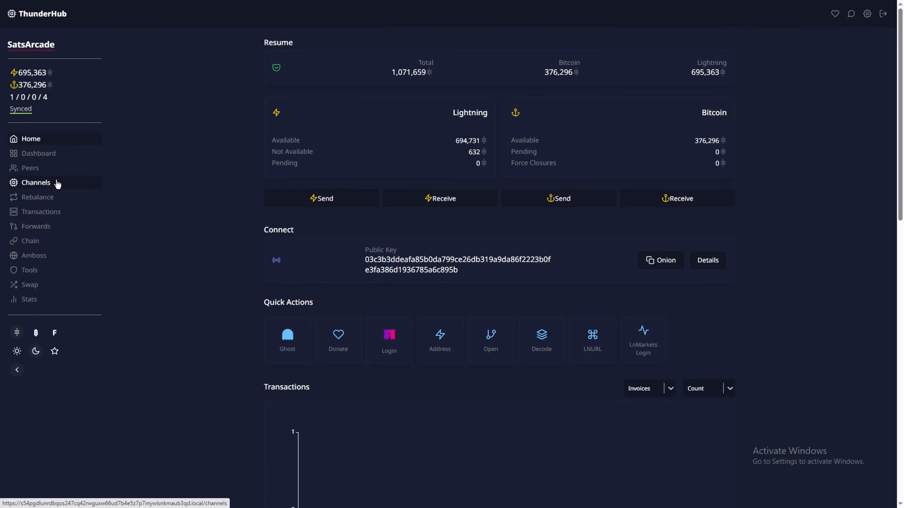
- Force-close SatsArcade's channel with ACINQ and confirm the warning so it shows as closing
left_click(36, 183)
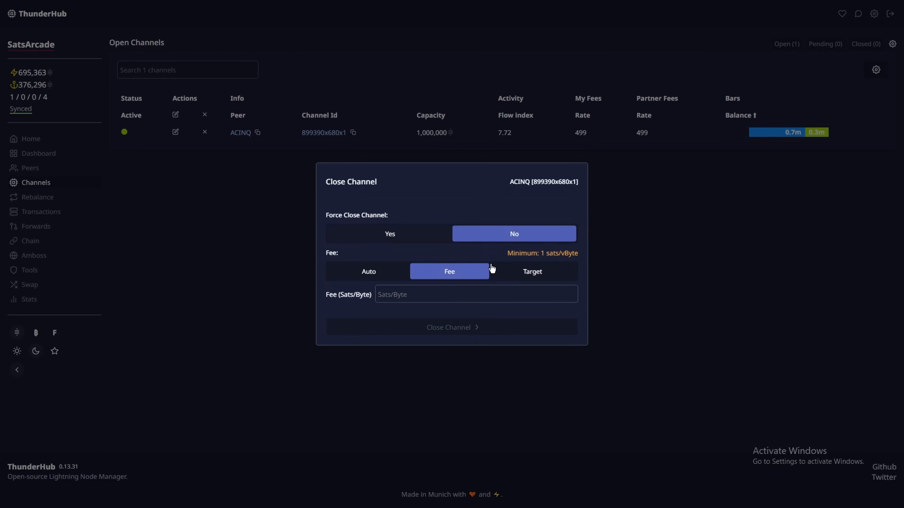
left_click(473, 294)
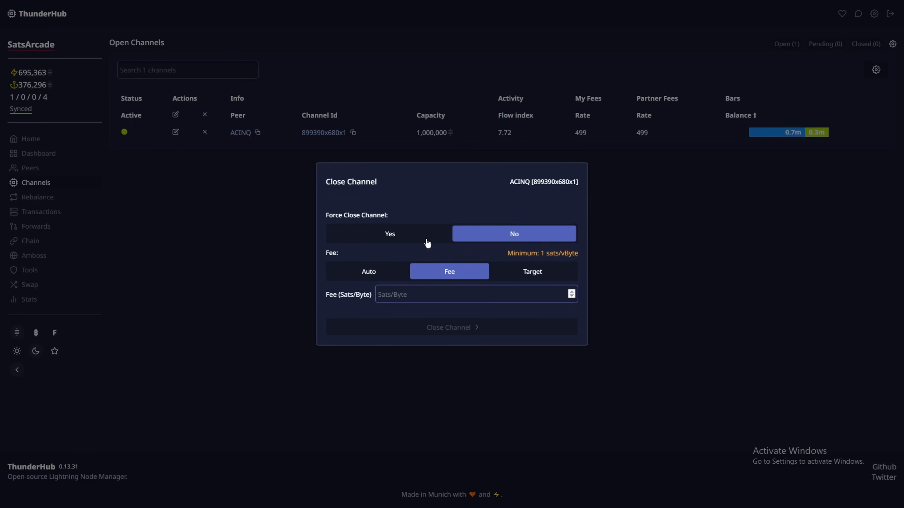
left_click(389, 233)
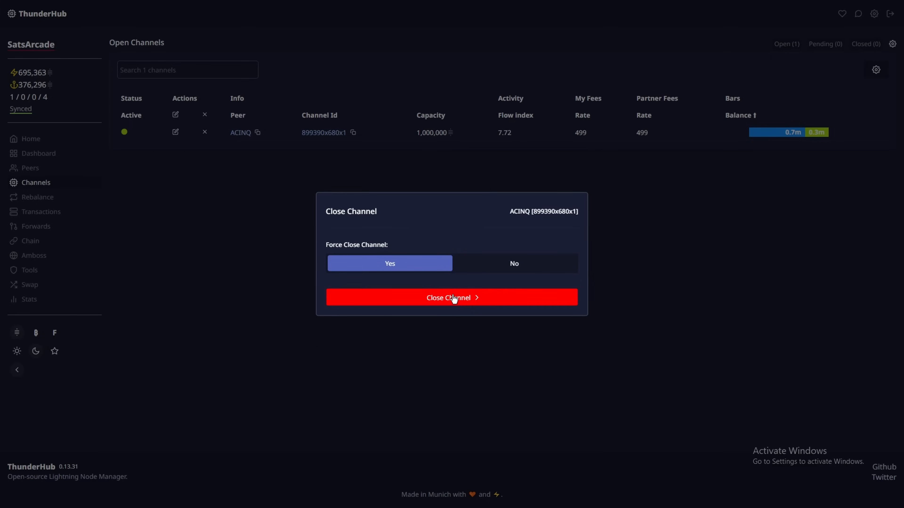
left_click(451, 297)
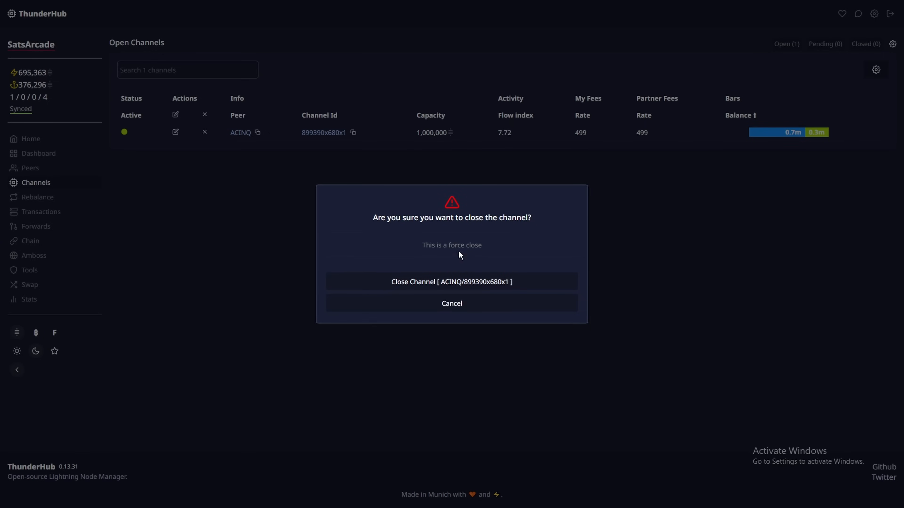
mouse_move(451, 281)
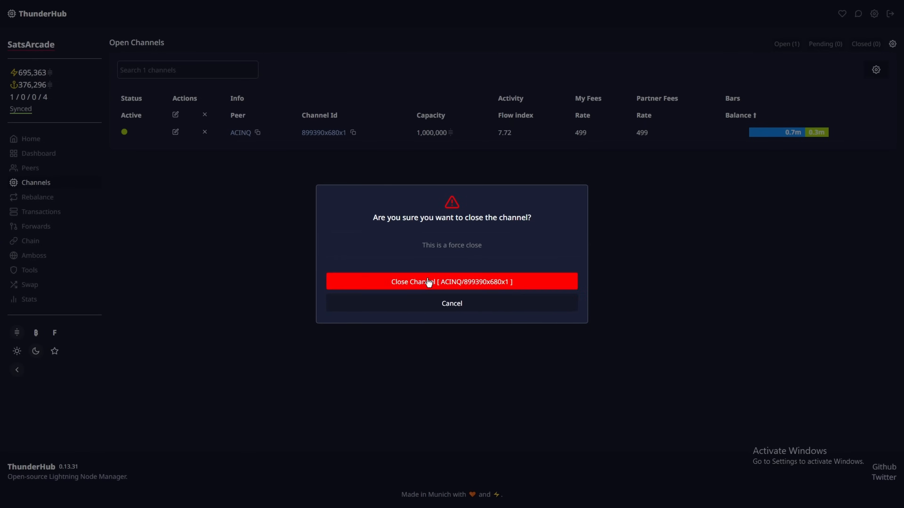
left_click(452, 282)
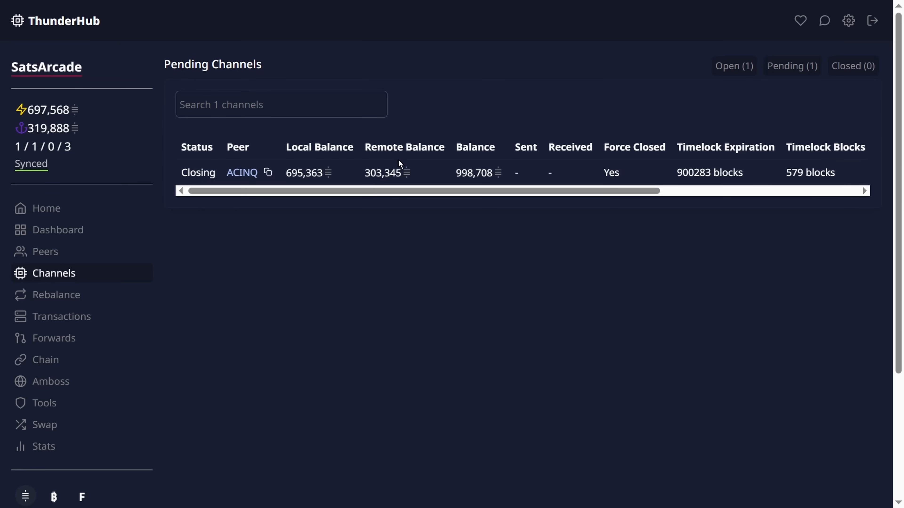
mouse_move(627, 150)
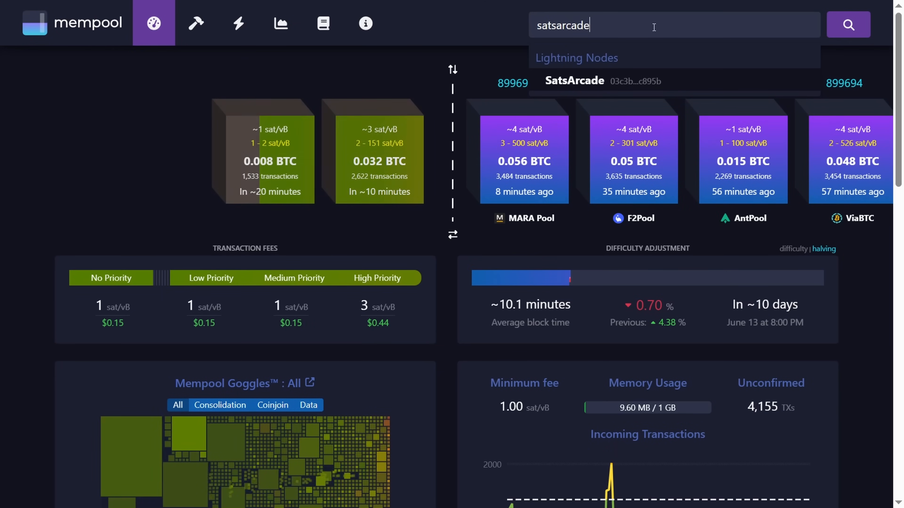
- Load the SatsArcade node page on mempool.space and scroll through its details and open channels
left_click(574, 81)
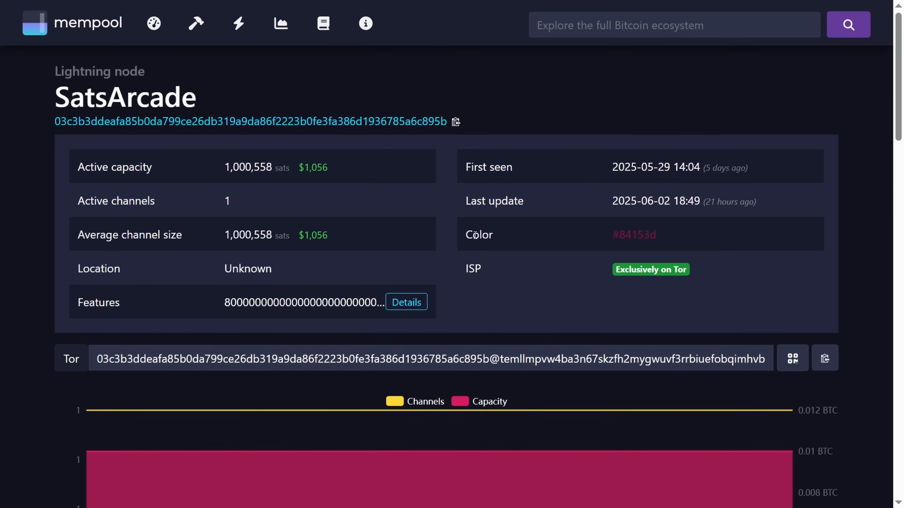
scroll("down", 3)
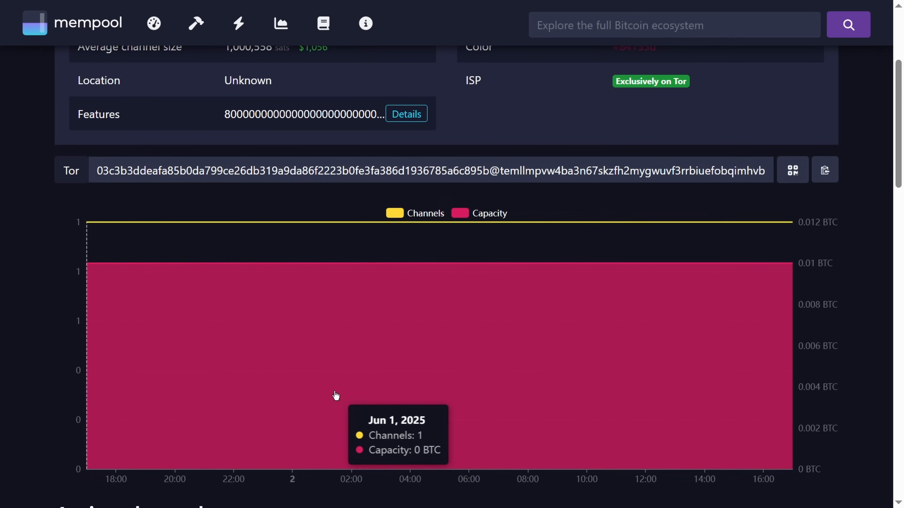
scroll("down", 3)
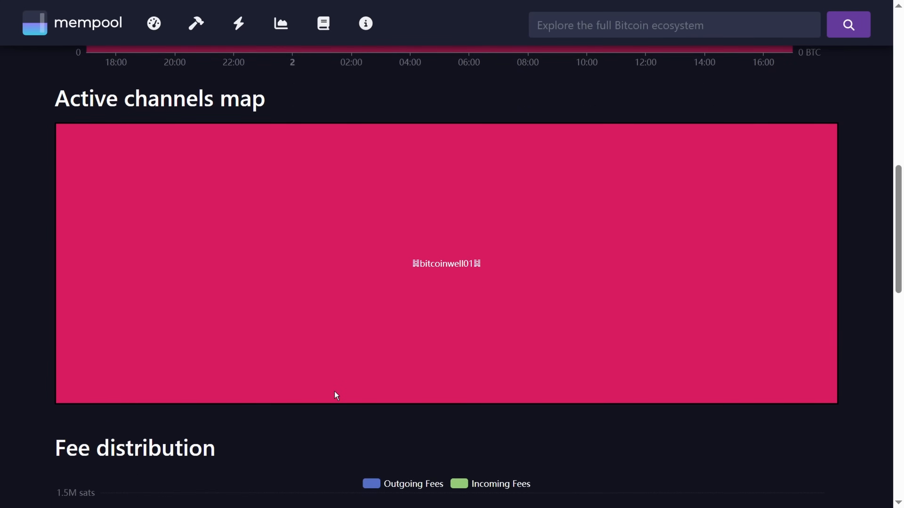
scroll("down", 3)
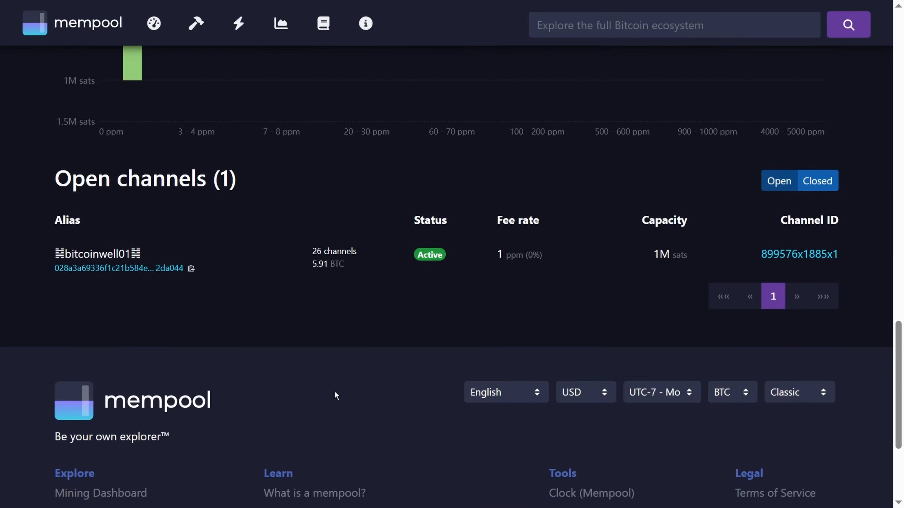
mouse_move(864, 290)
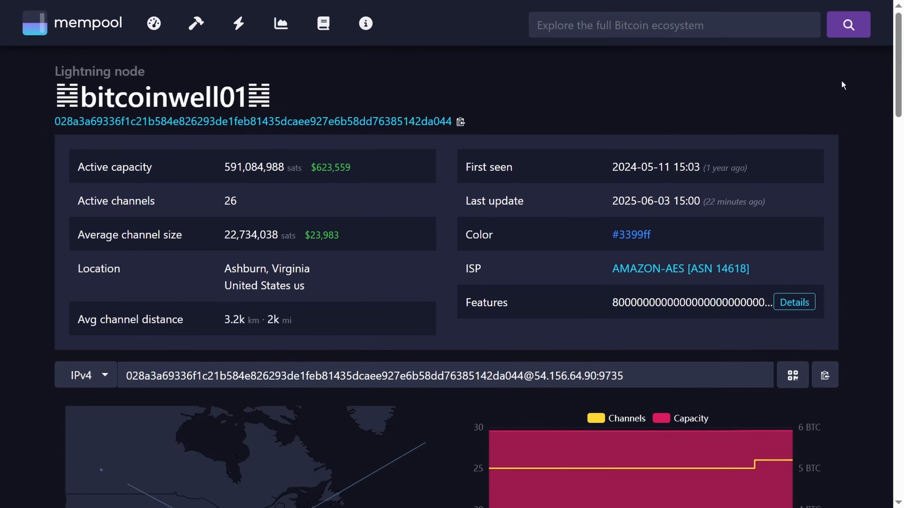
- Browse the bitcoinwell01 node page and page through its channel list to the third page
scroll("down", 3)
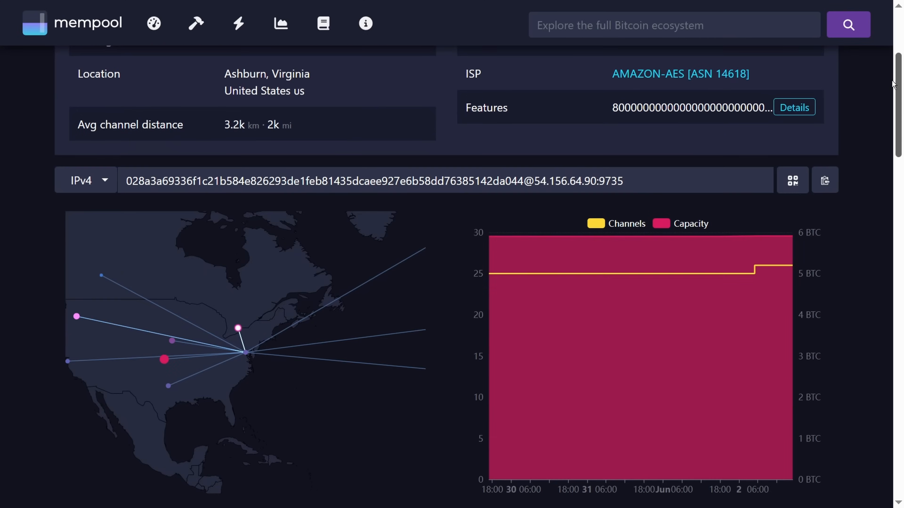
scroll("down", 3)
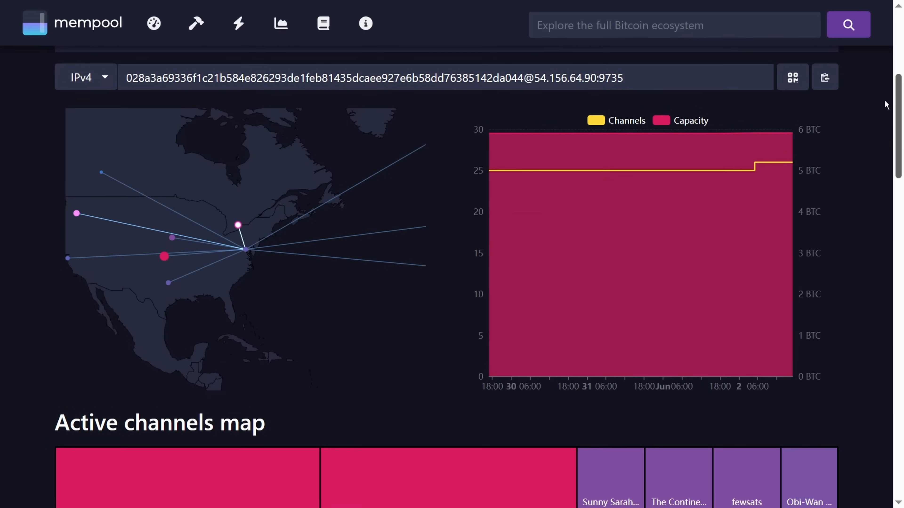
left_click(749, 404)
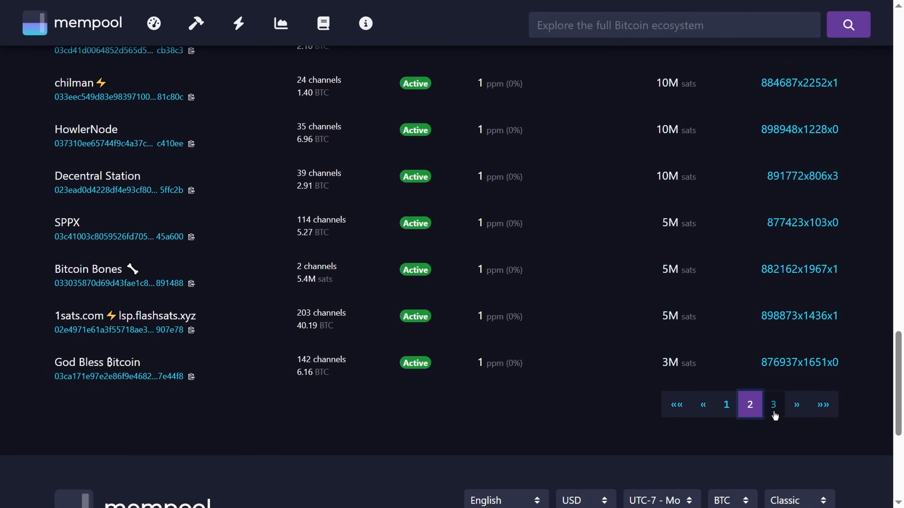
left_click(773, 404)
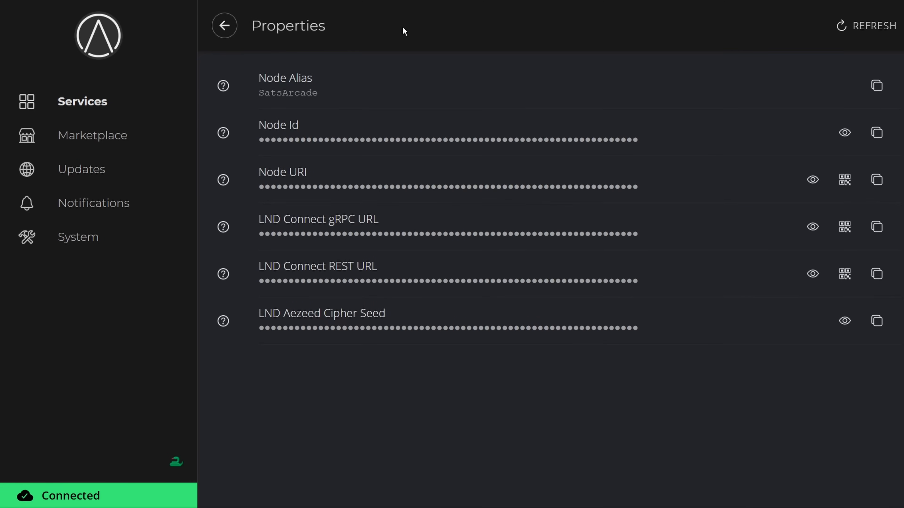
mouse_move(251, 326)
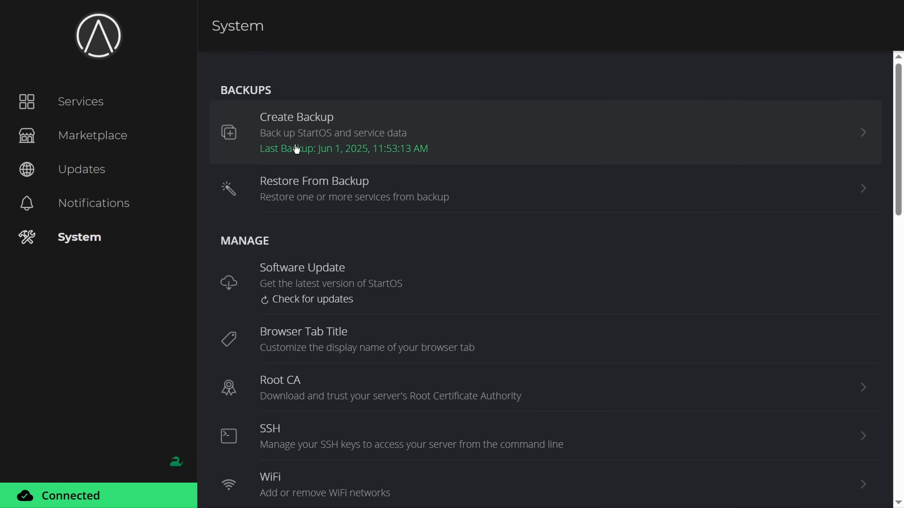
mouse_move(380, 133)
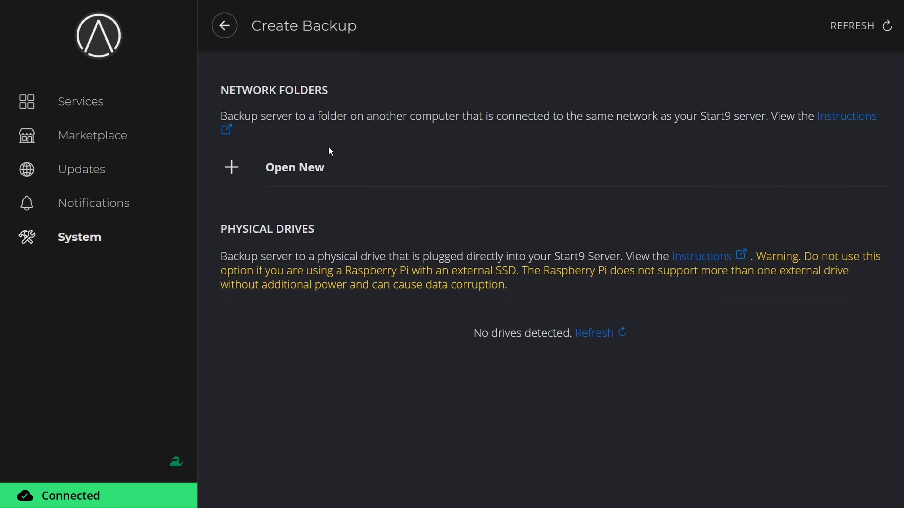
mouse_move(518, 326)
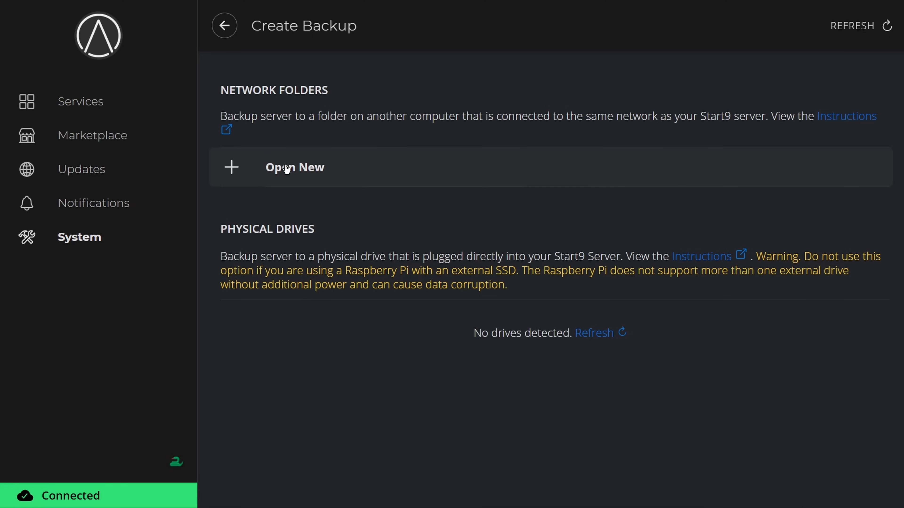
mouse_move(266, 187)
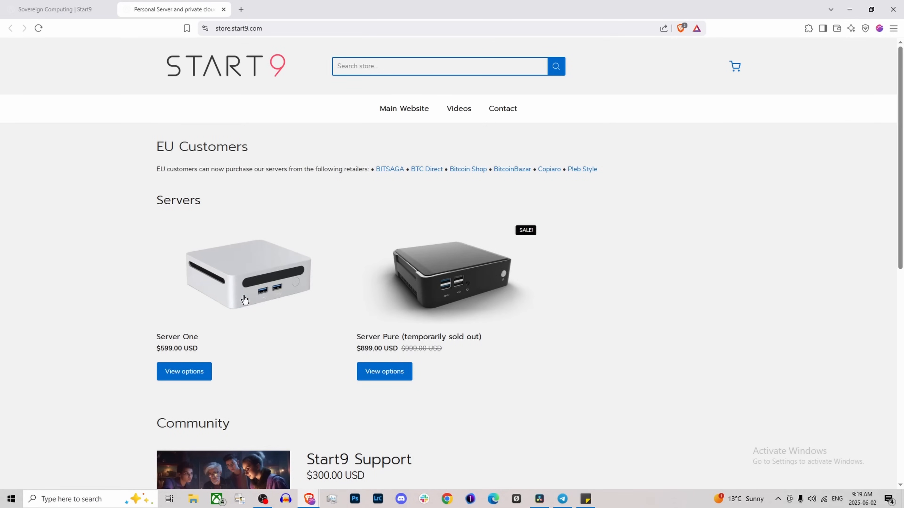
- Scroll the Start9 store homepage and go to the Server One product page
scroll("down", 3)
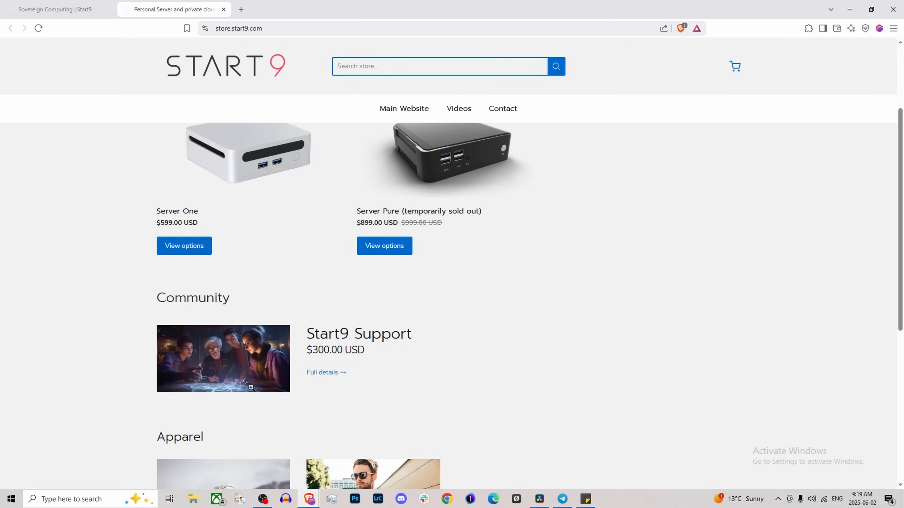
left_click(184, 245)
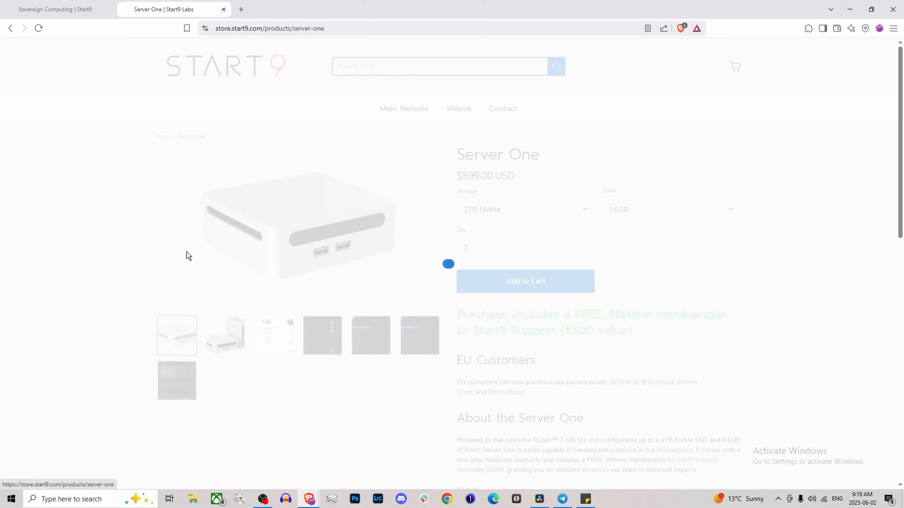